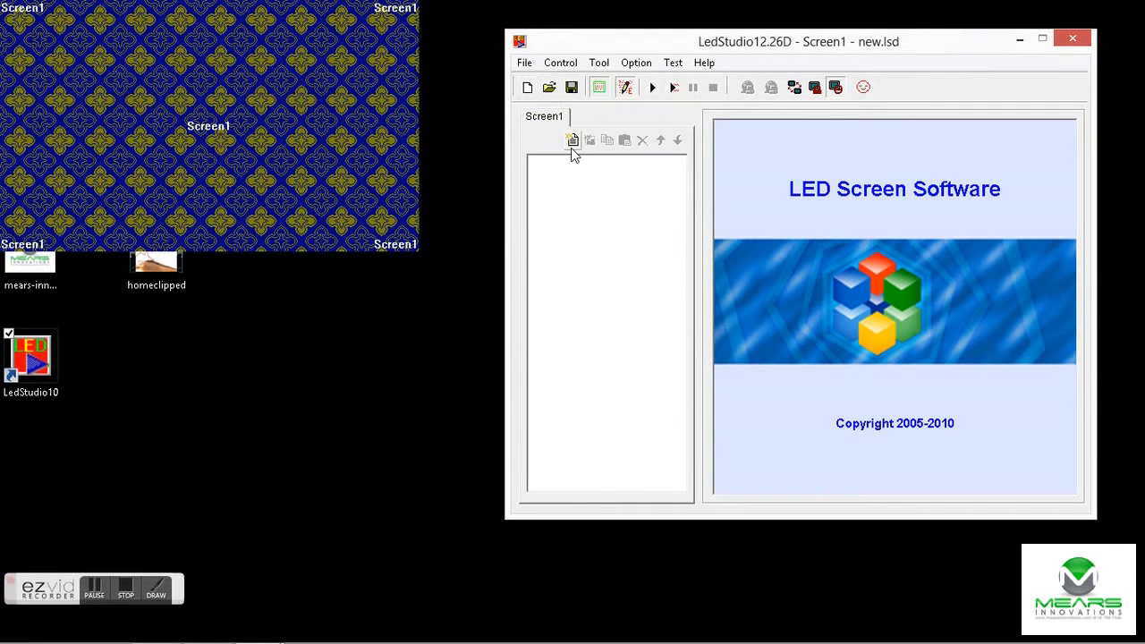
Add a new Step1 to the Screen1 program and bring up the window types to add
click(573, 140)
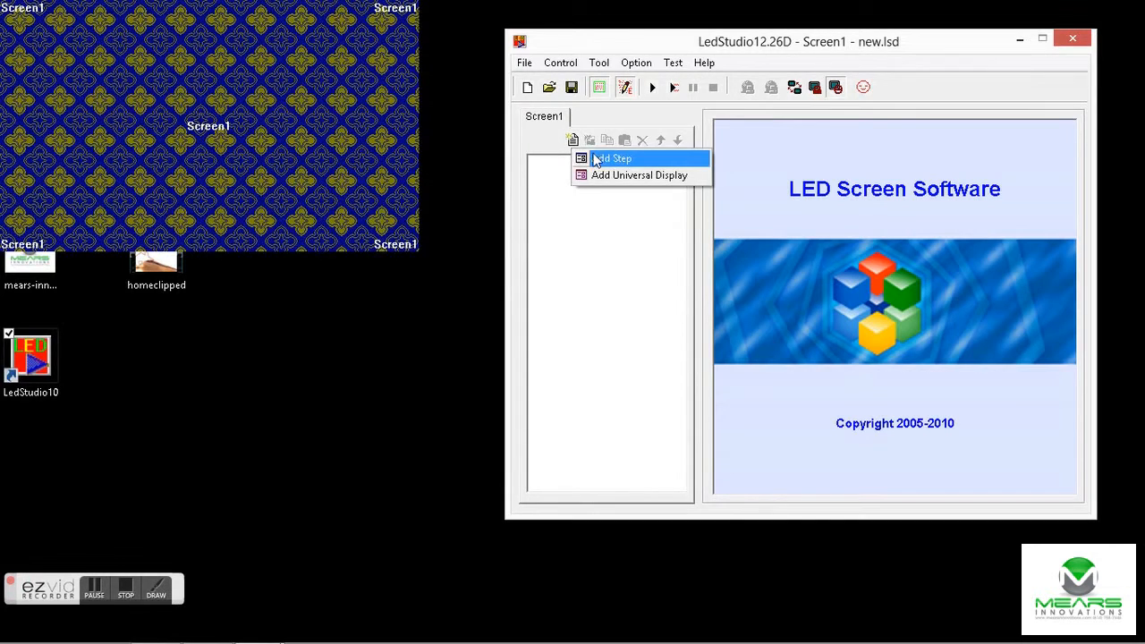
click(612, 158)
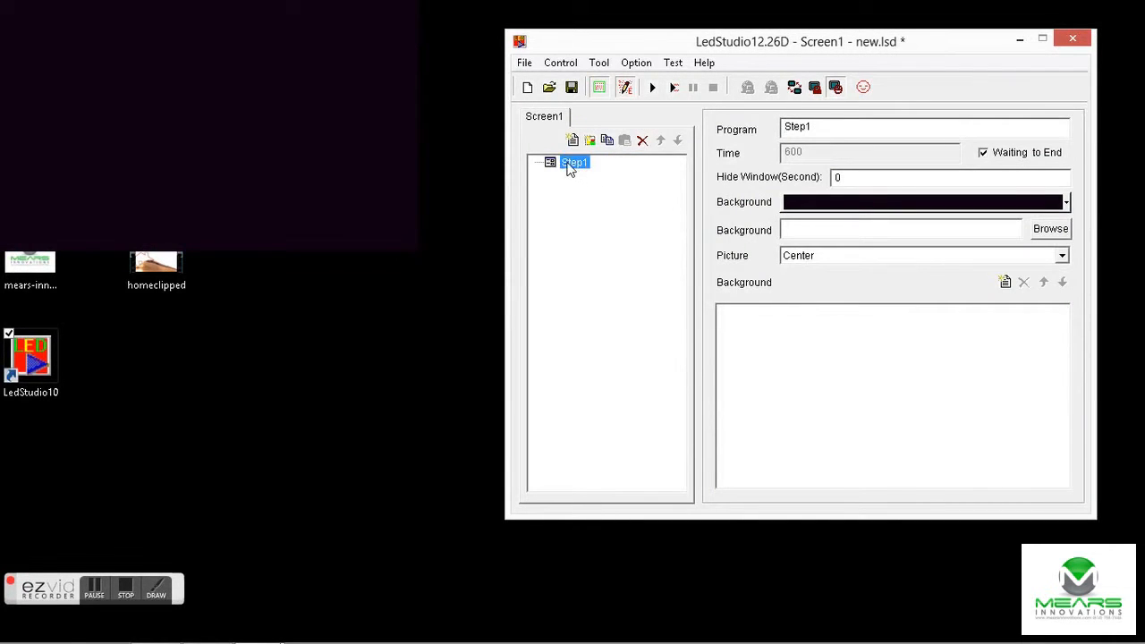
click(573, 140)
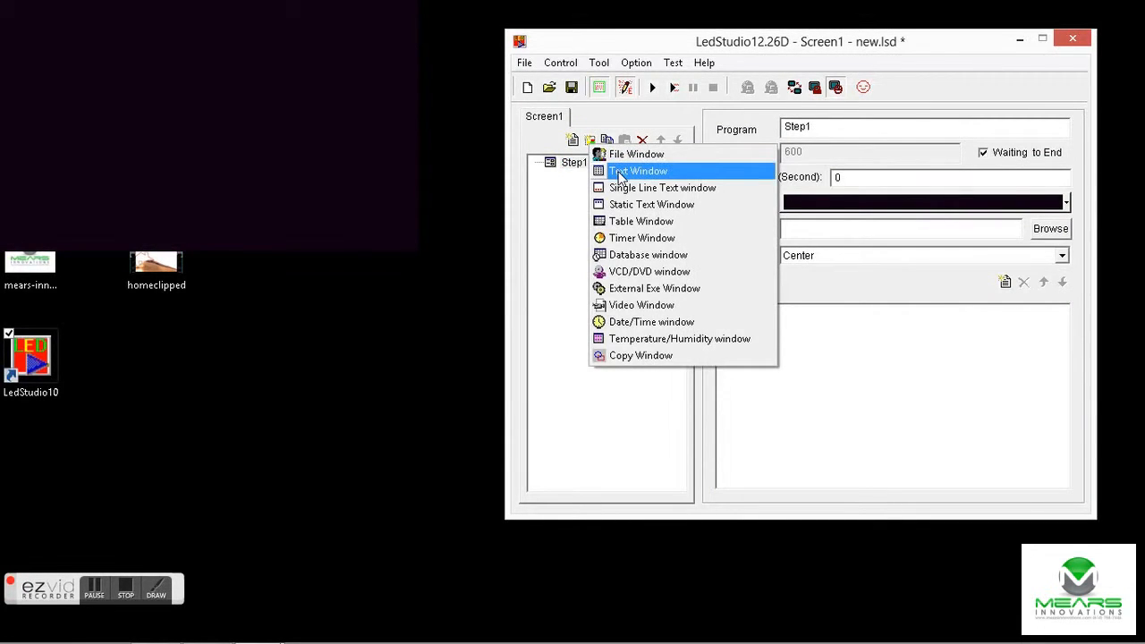
Add a text window at 0,0 and stretch it to 500 wide by 295 tall
click(637, 172)
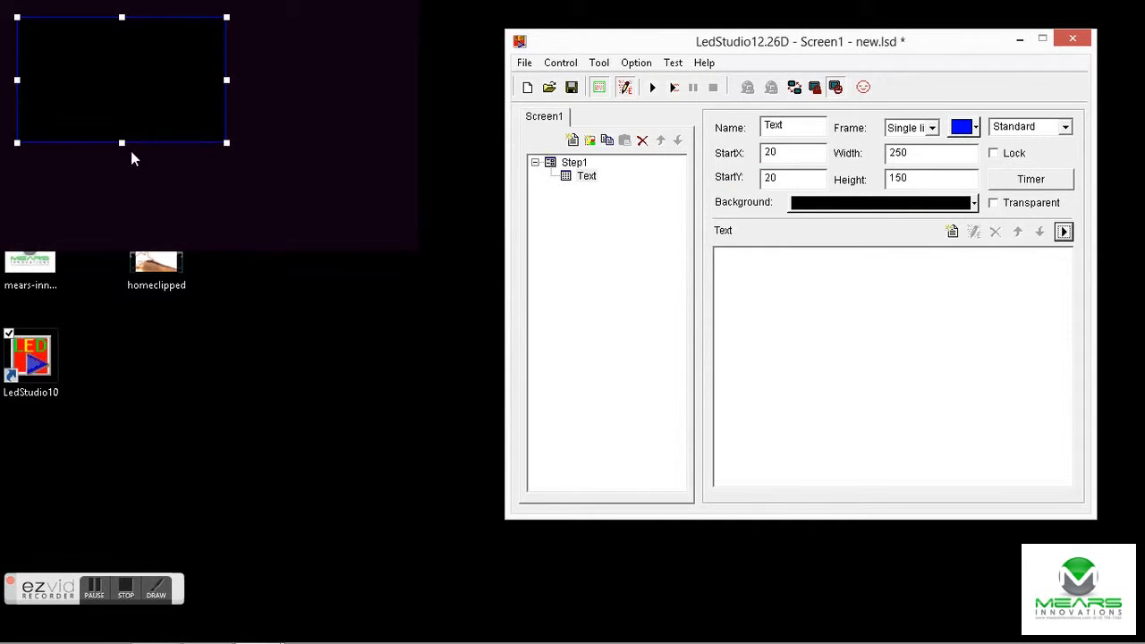
mouse_move(190, 157)
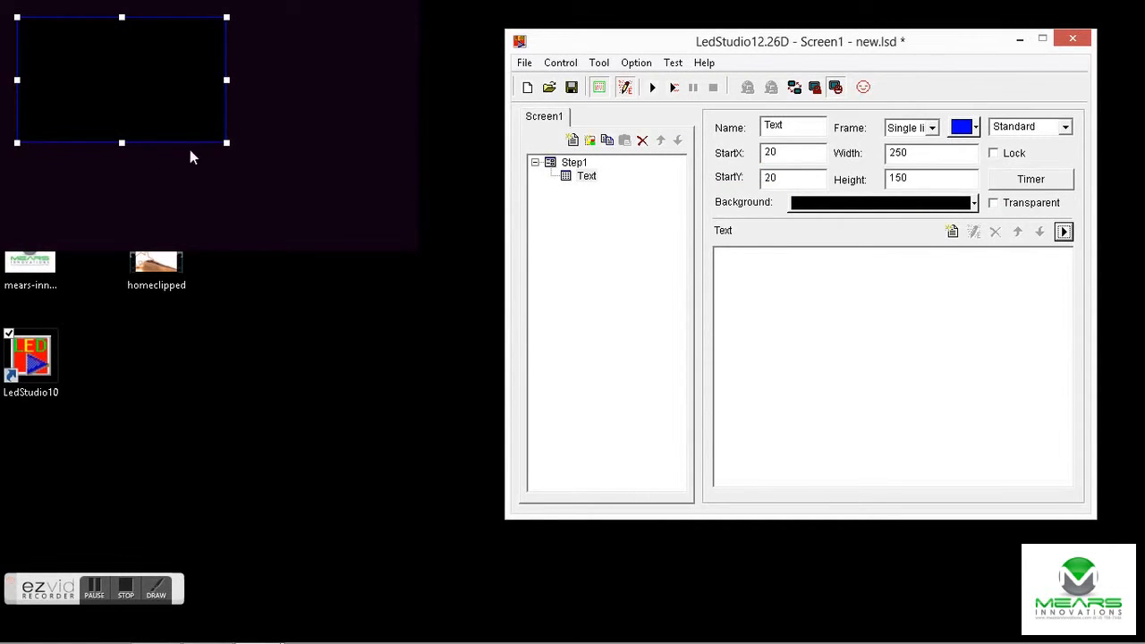
mouse_move(841, 136)
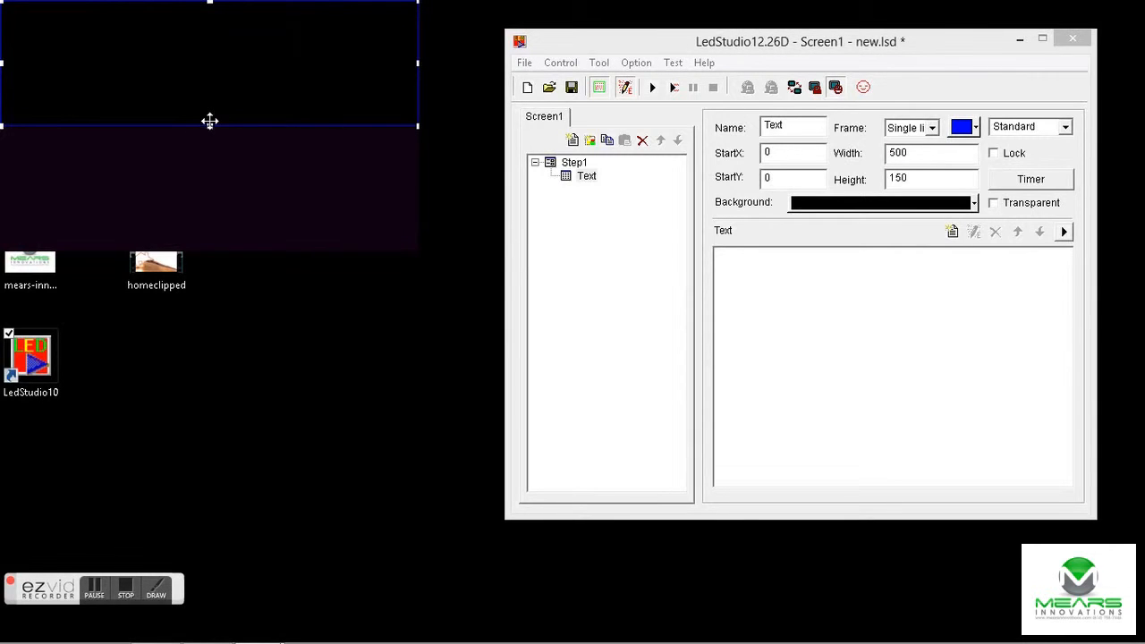
drag(209, 125, 210, 247)
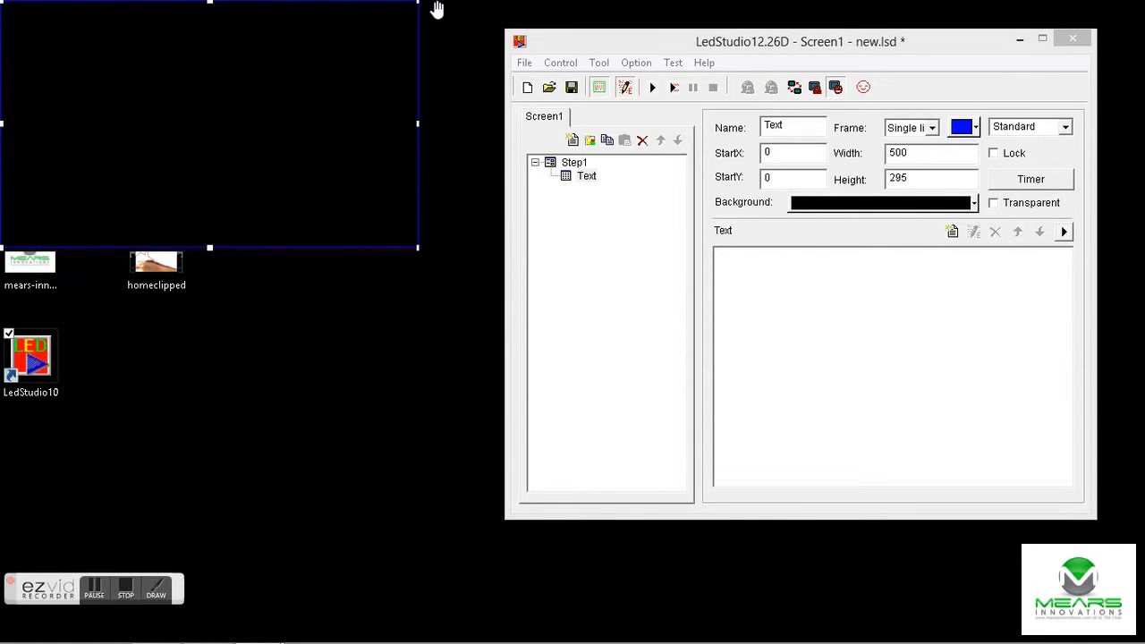
mouse_move(455, 34)
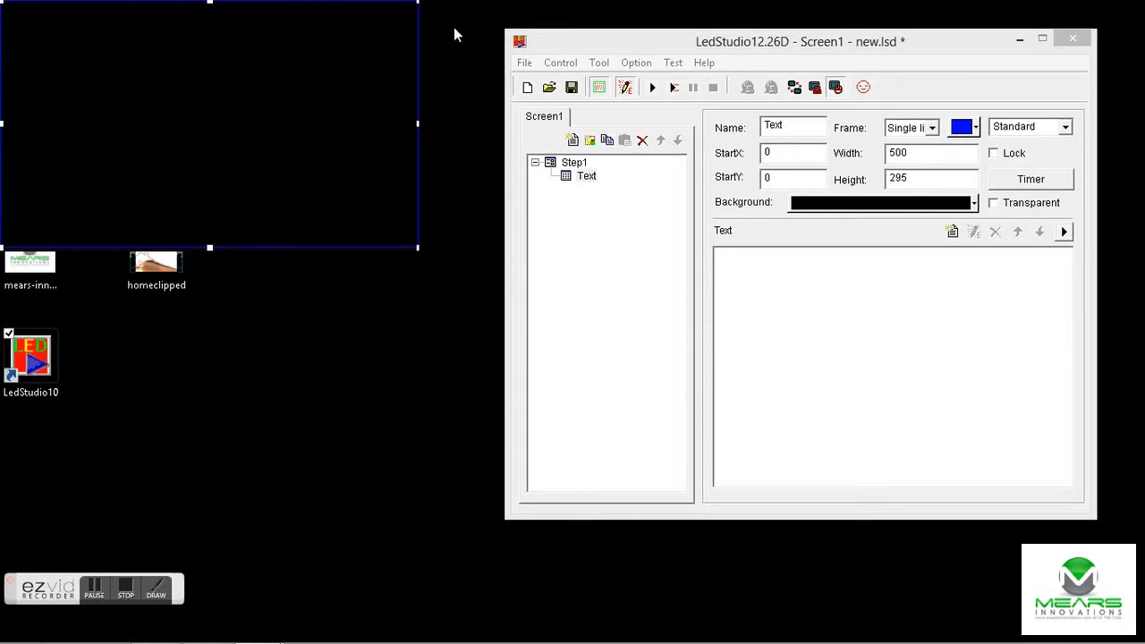
Give the text window a three-line purple frame, then start editing its text
click(930, 127)
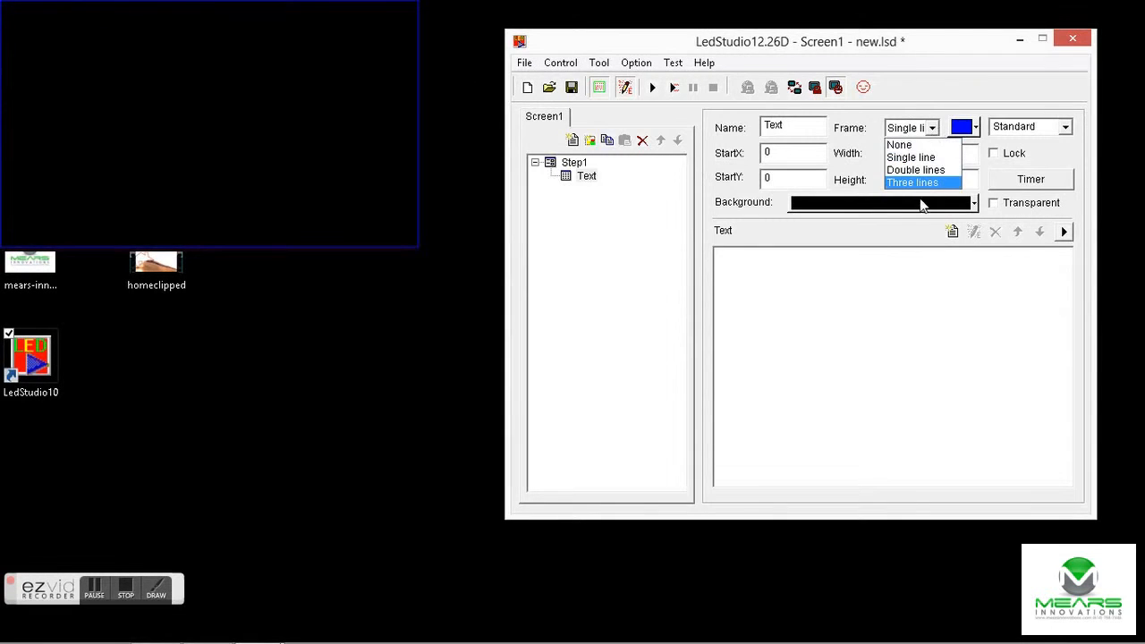
click(913, 182)
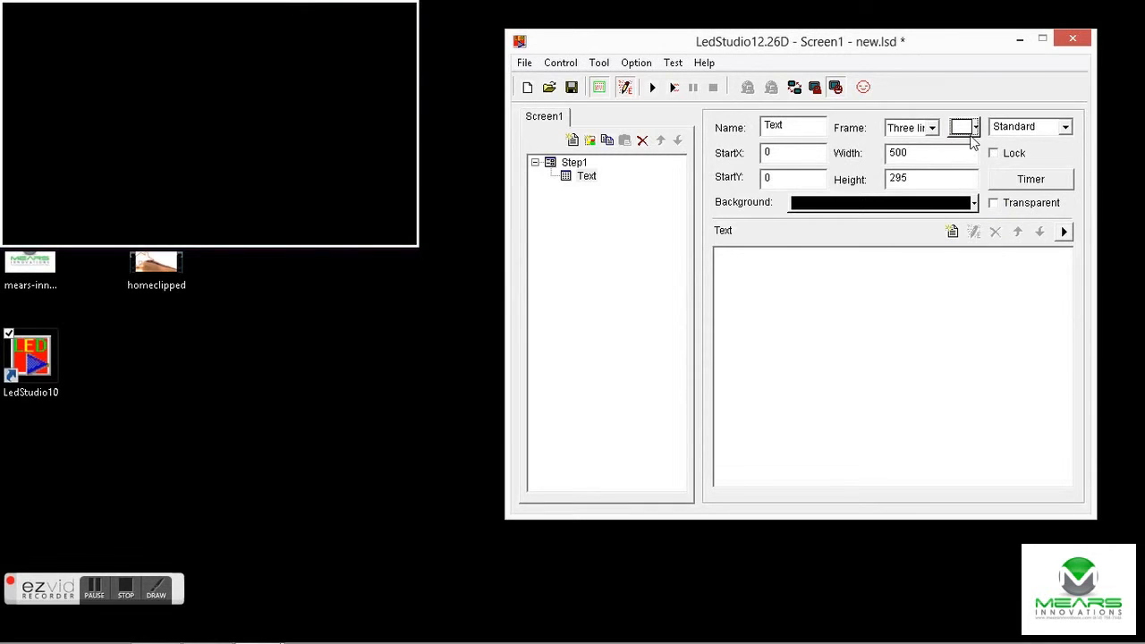
click(973, 125)
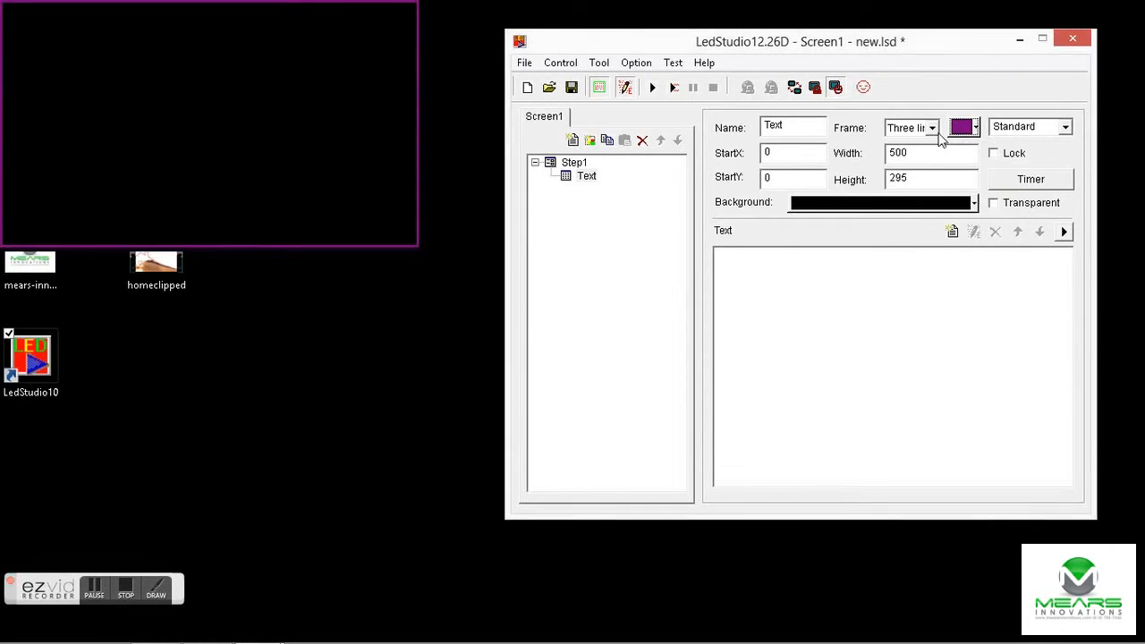
click(930, 127)
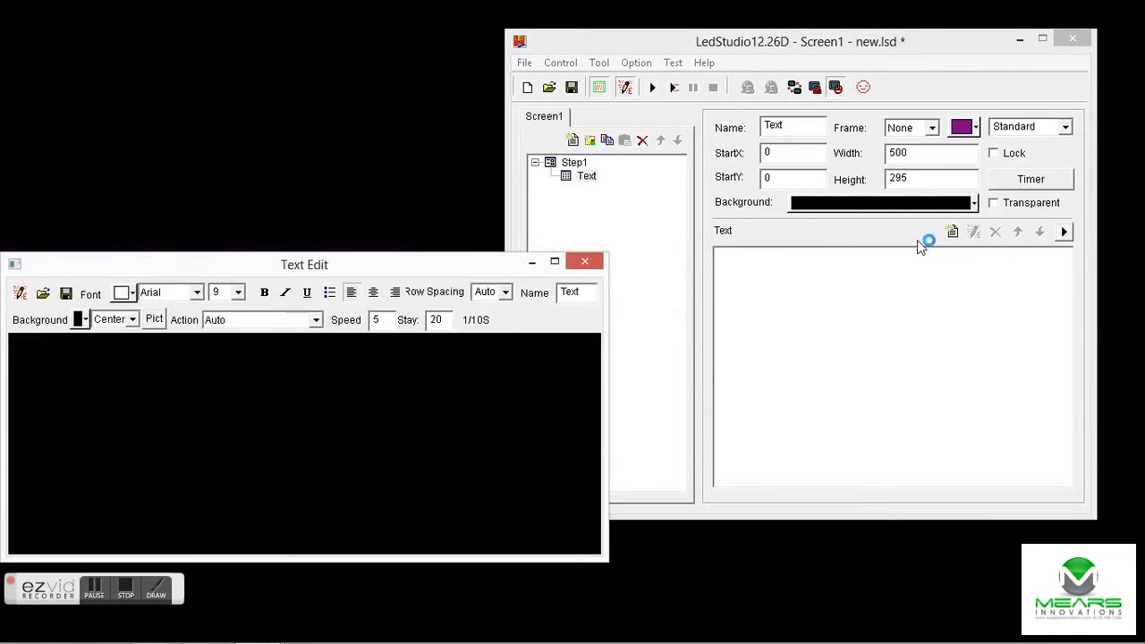
Enter the two lines "hello," and "Here is some Text!!!" in the text editor
drag(304, 265, 394, 292)
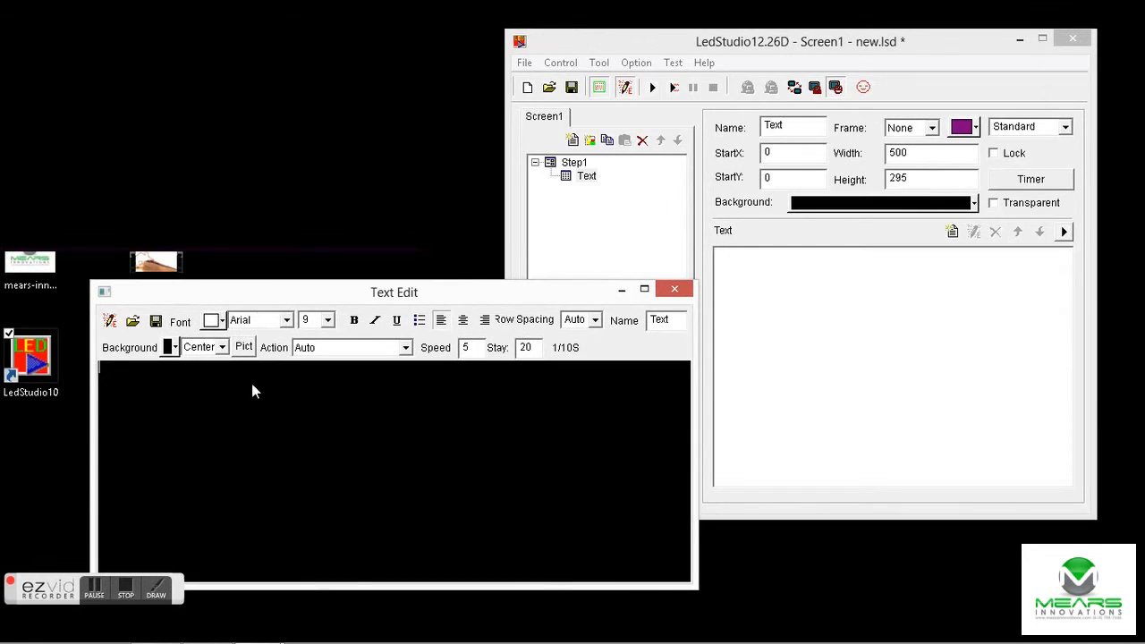
text(hel)
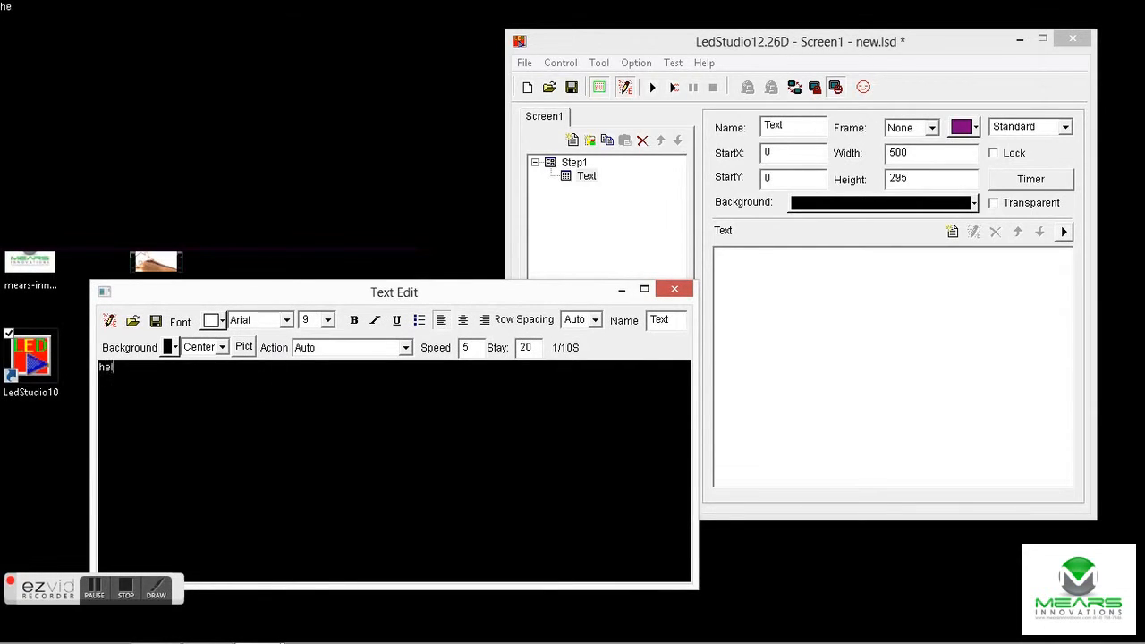
text(lo,)
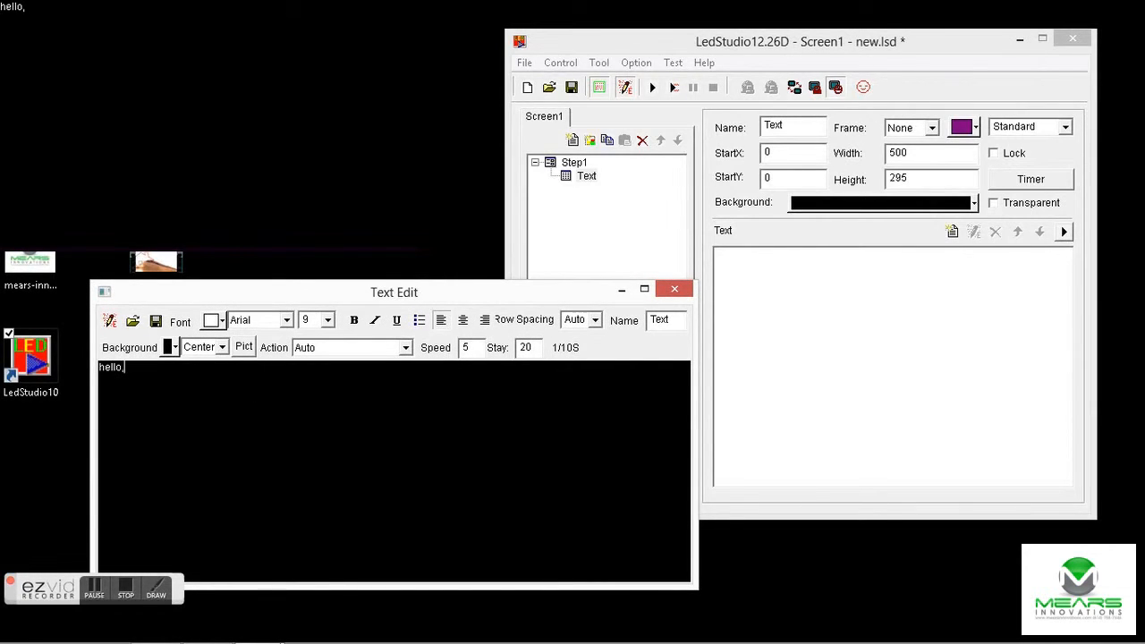
text(Here is so)
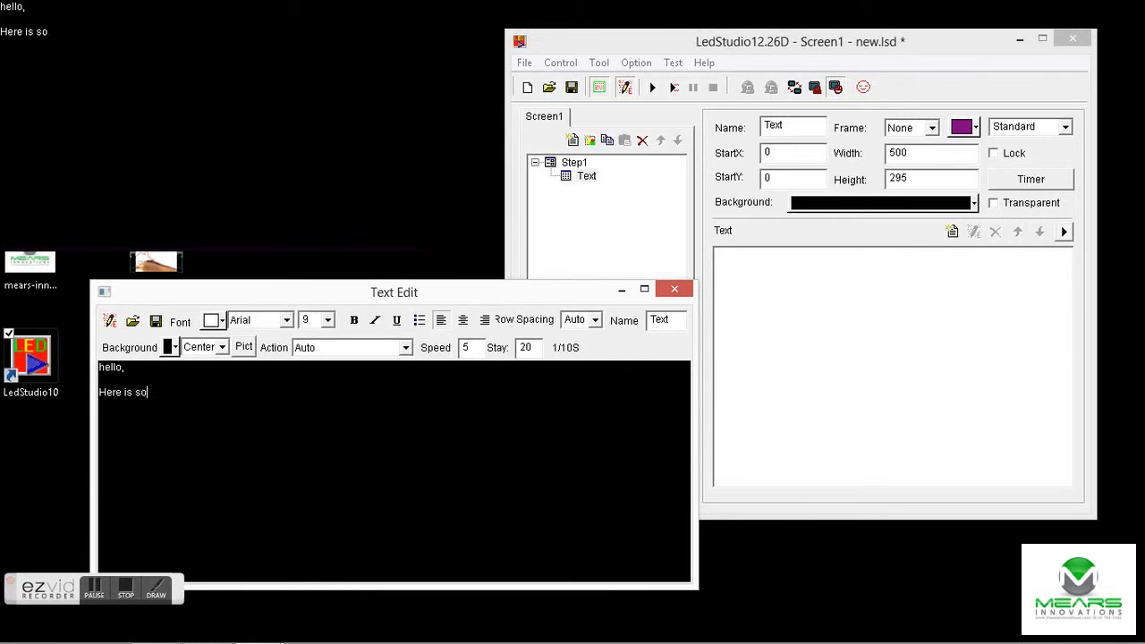
text(me Text)
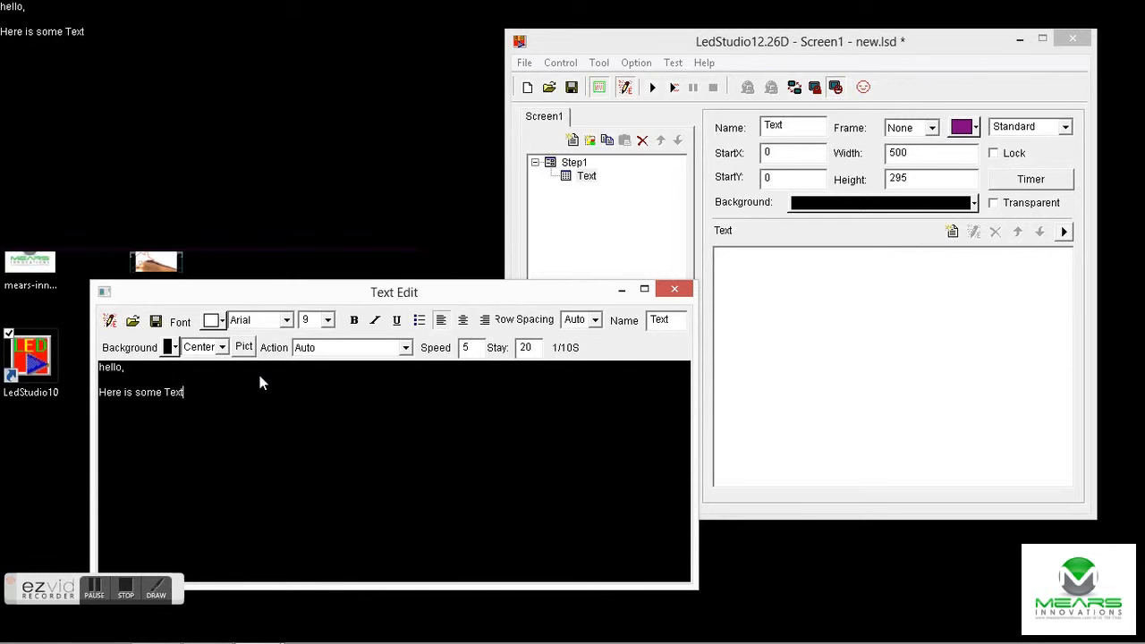
text(!!!)
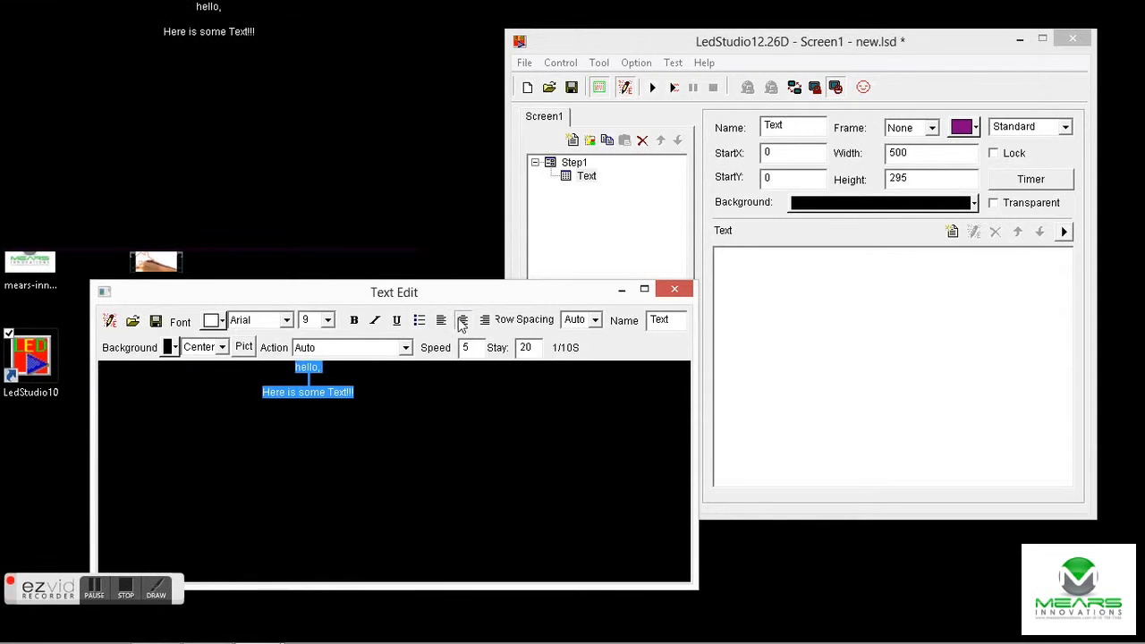
Make the text size-40 Bauhaus on a grey background
click(329, 319)
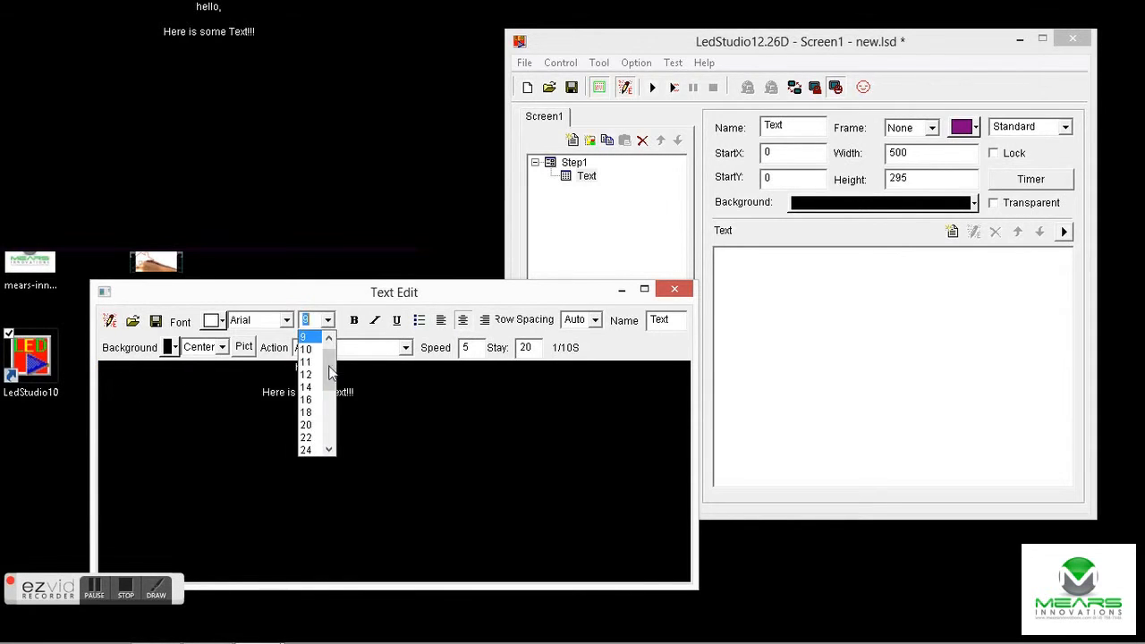
click(306, 436)
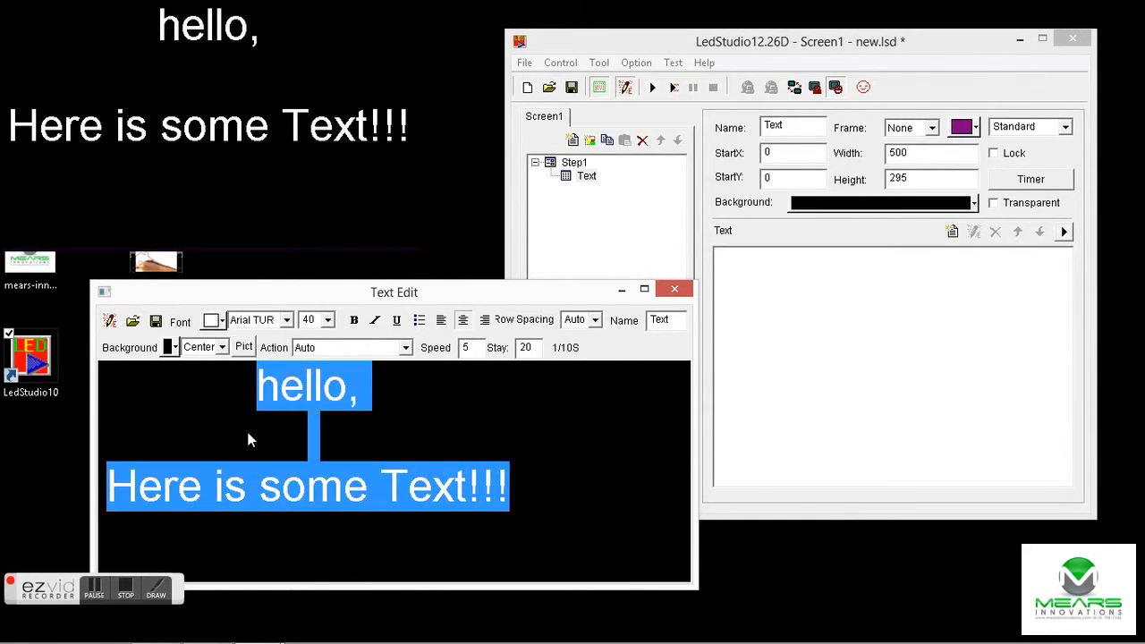
click(287, 319)
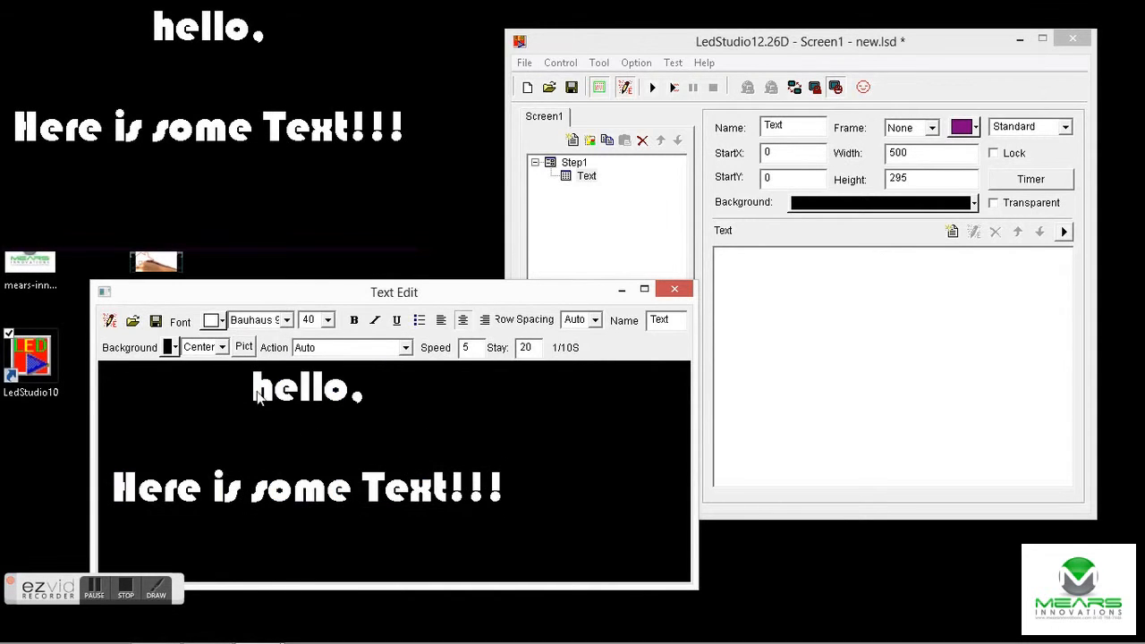
click(170, 347)
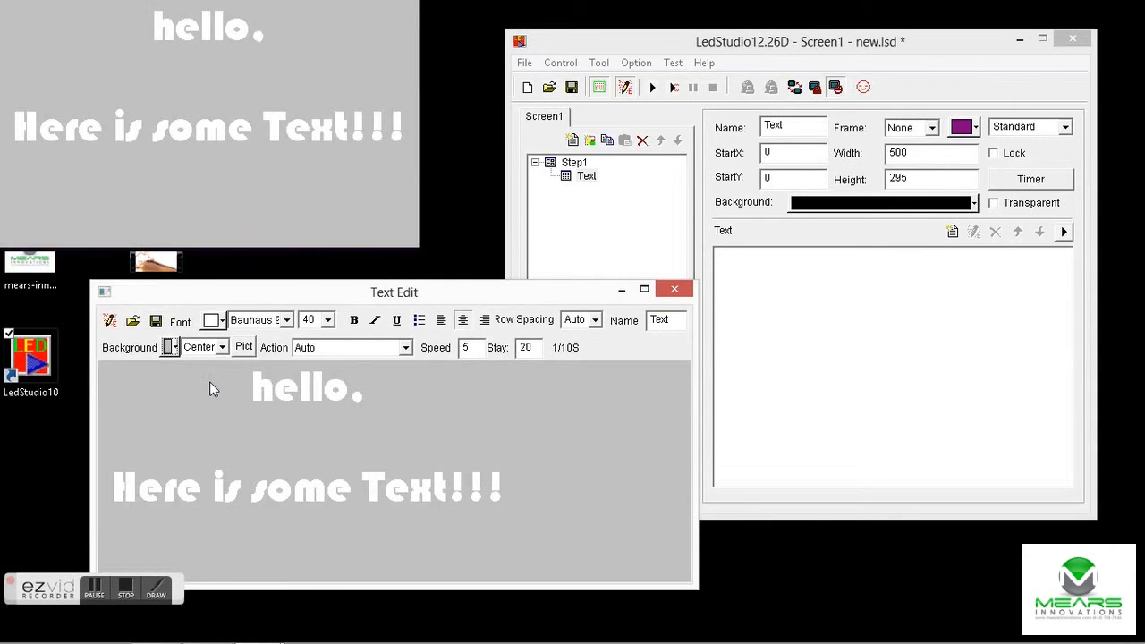
Colour the text black and set its stay time to 80
click(213, 320)
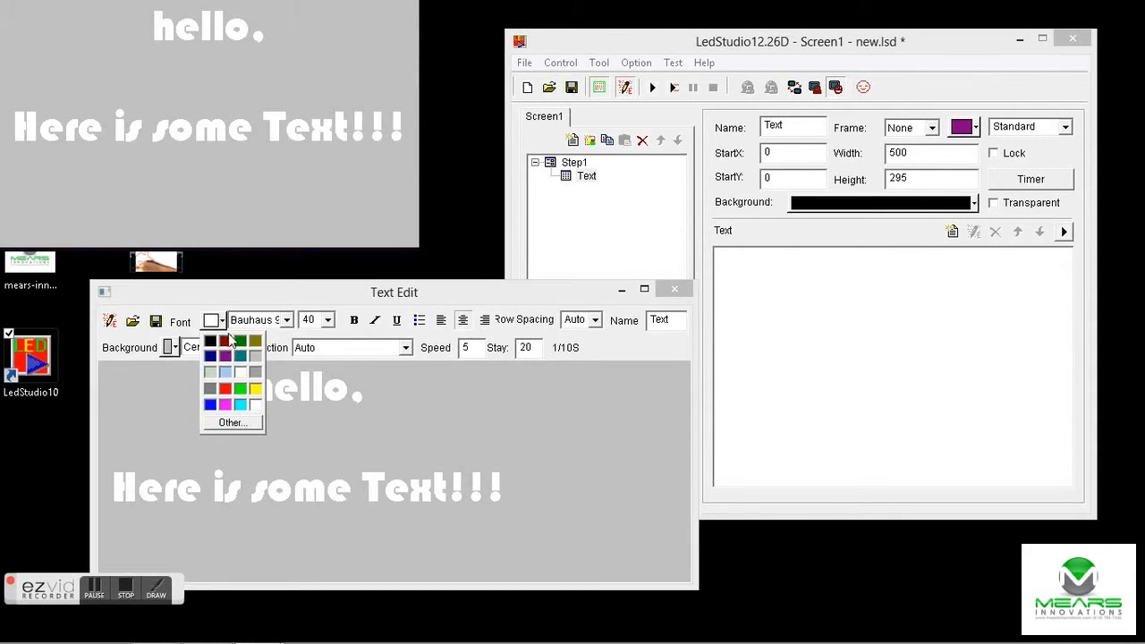
click(212, 340)
text(8)
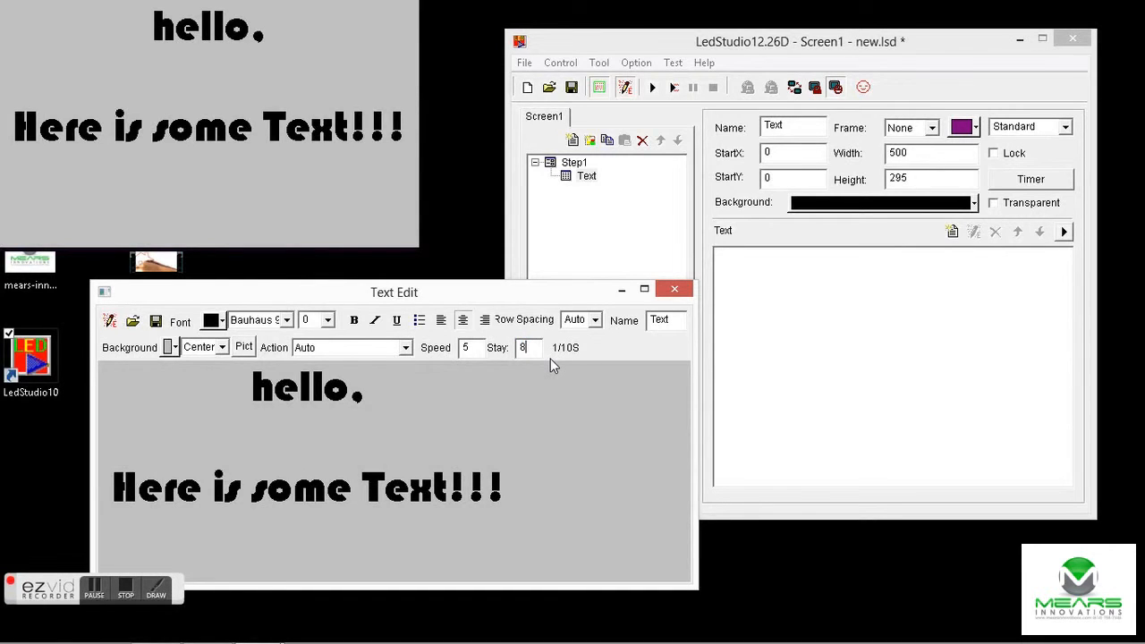
text(0)
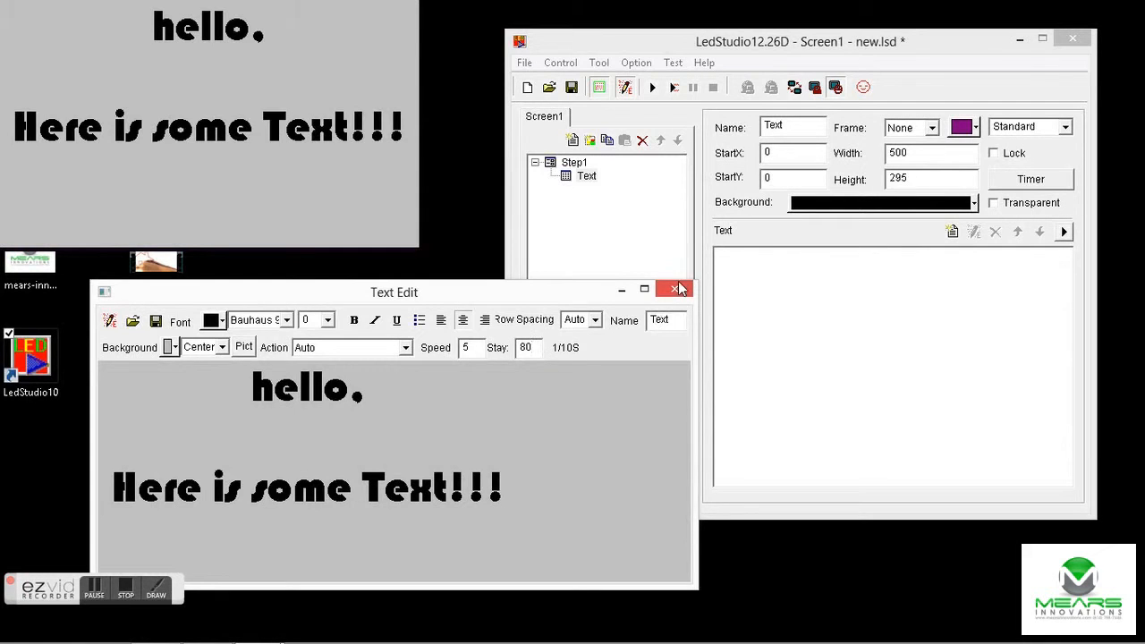
Keep the text content and try Close Horizontal as the entry effect
click(682, 288)
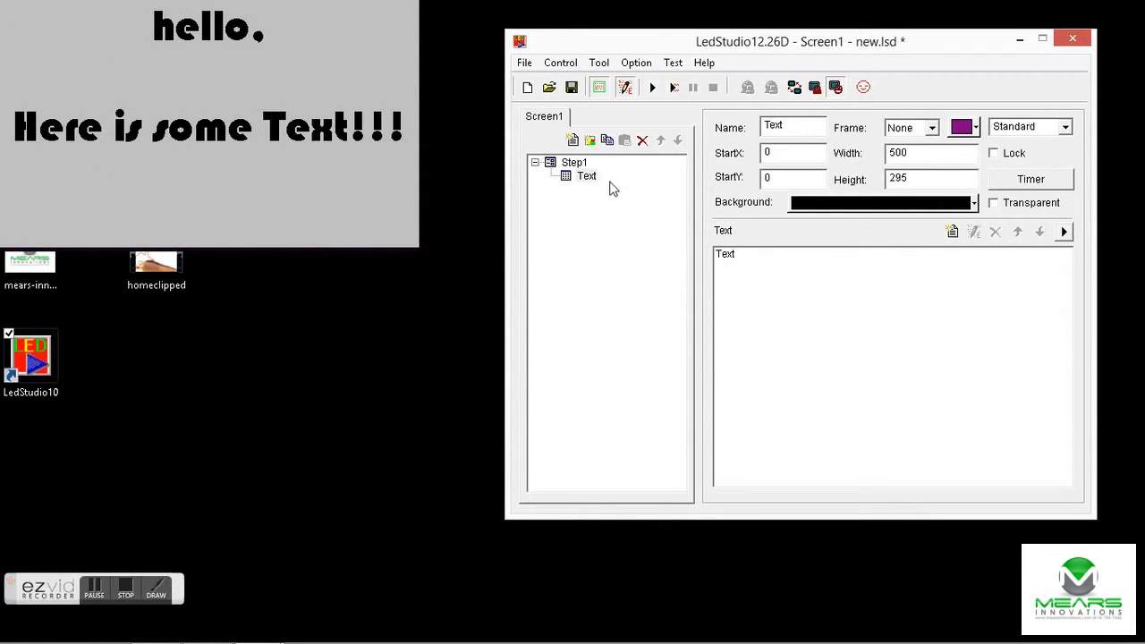
mouse_move(890, 256)
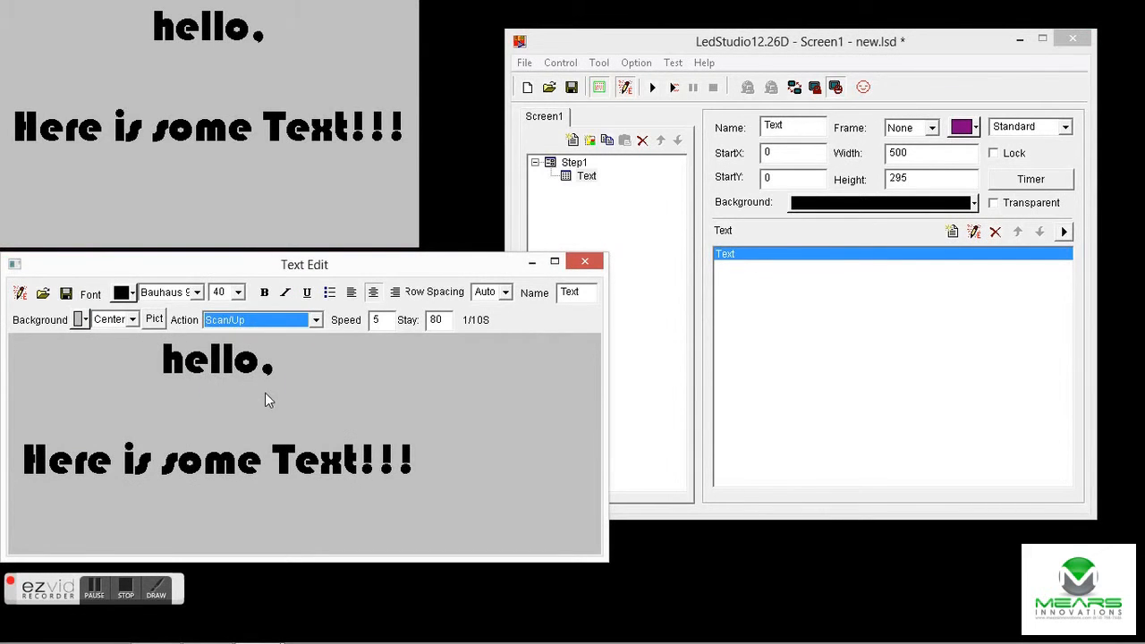
click(315, 318)
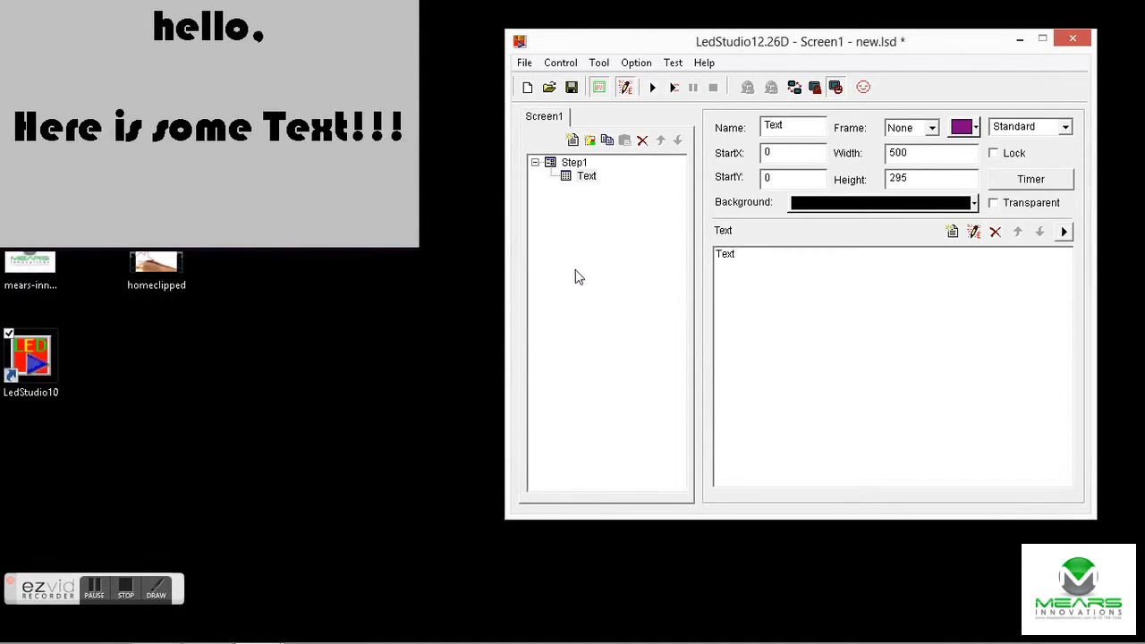
click(573, 161)
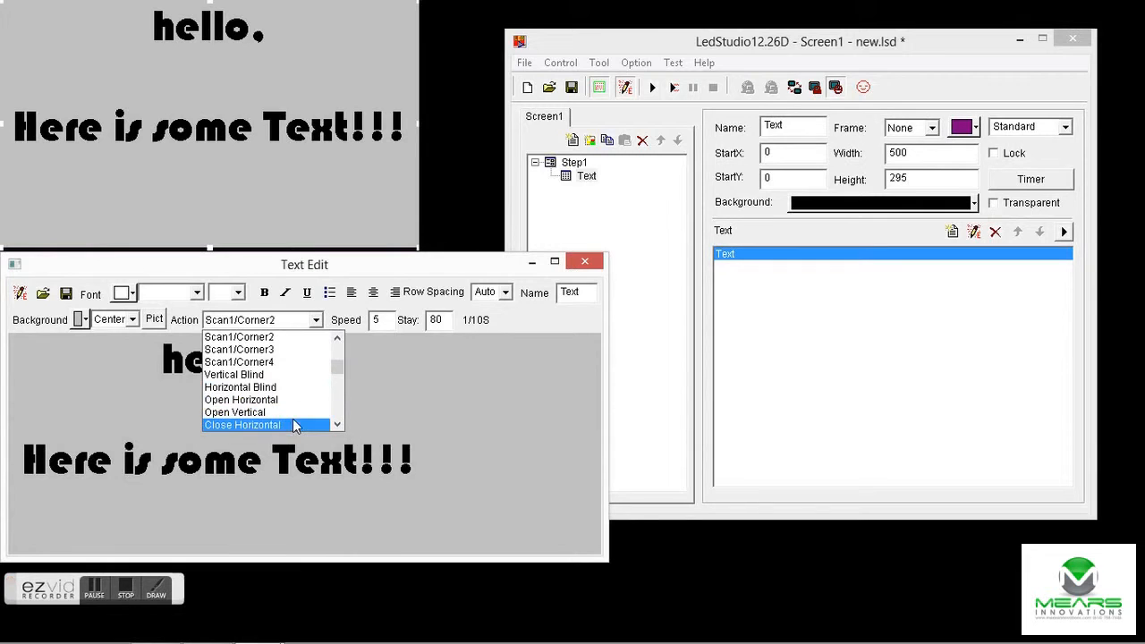
click(241, 424)
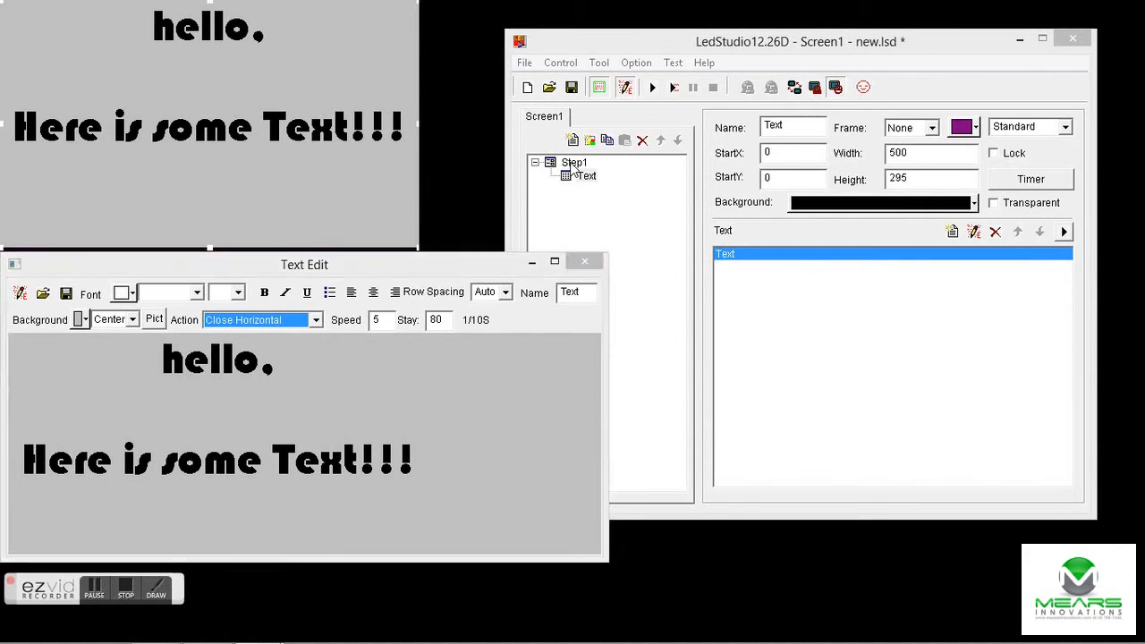
click(573, 161)
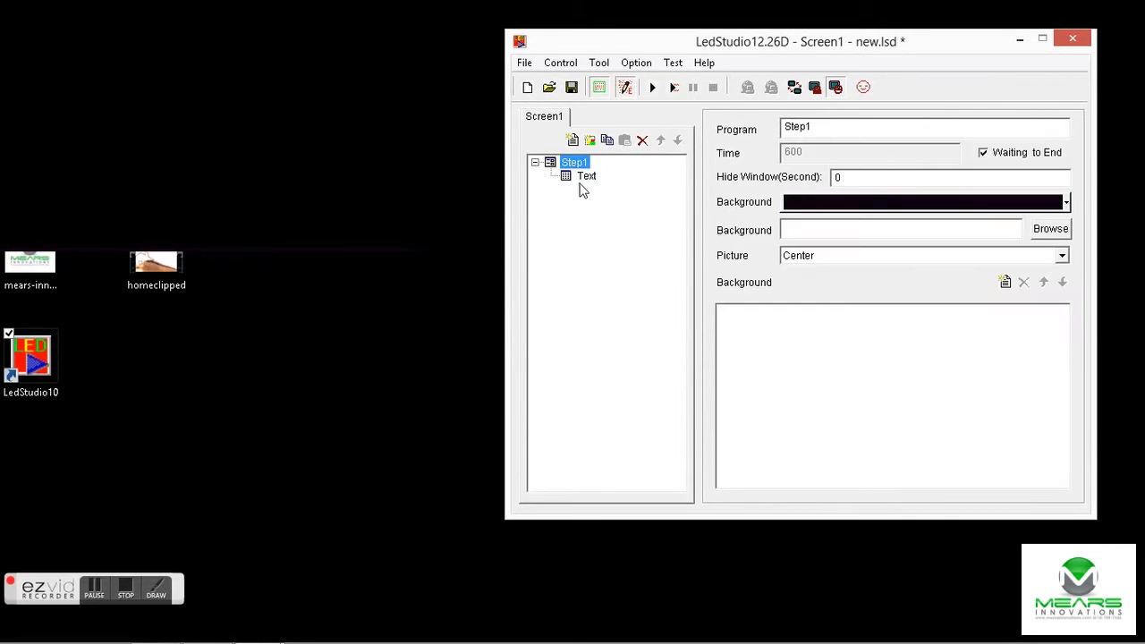
Change the text's entry effect to Auto and close the editor
click(587, 175)
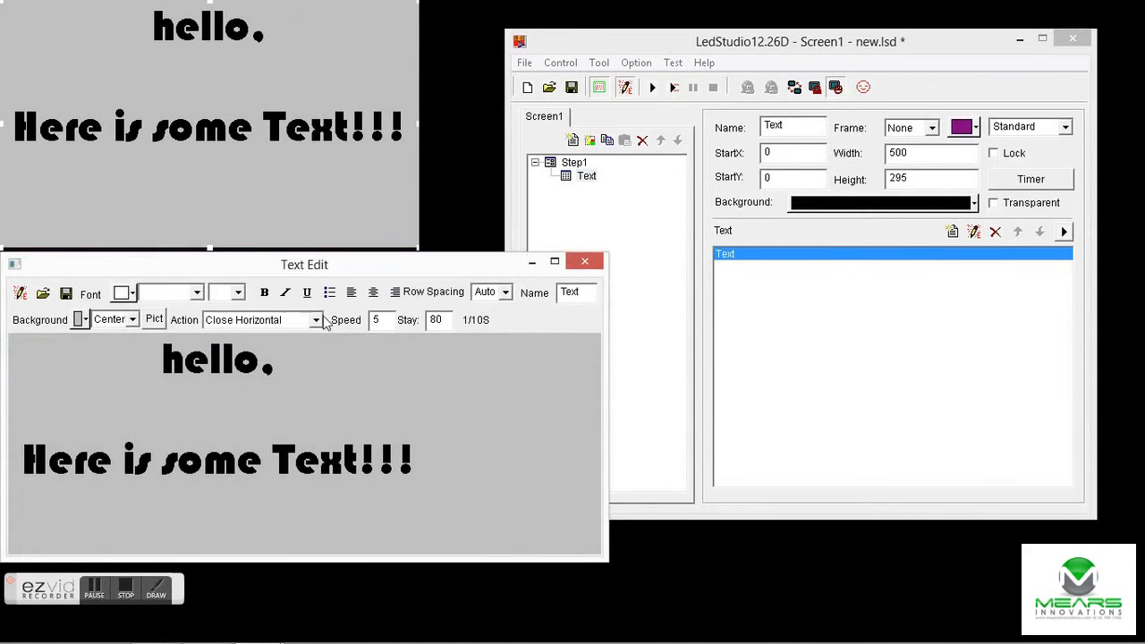
click(315, 318)
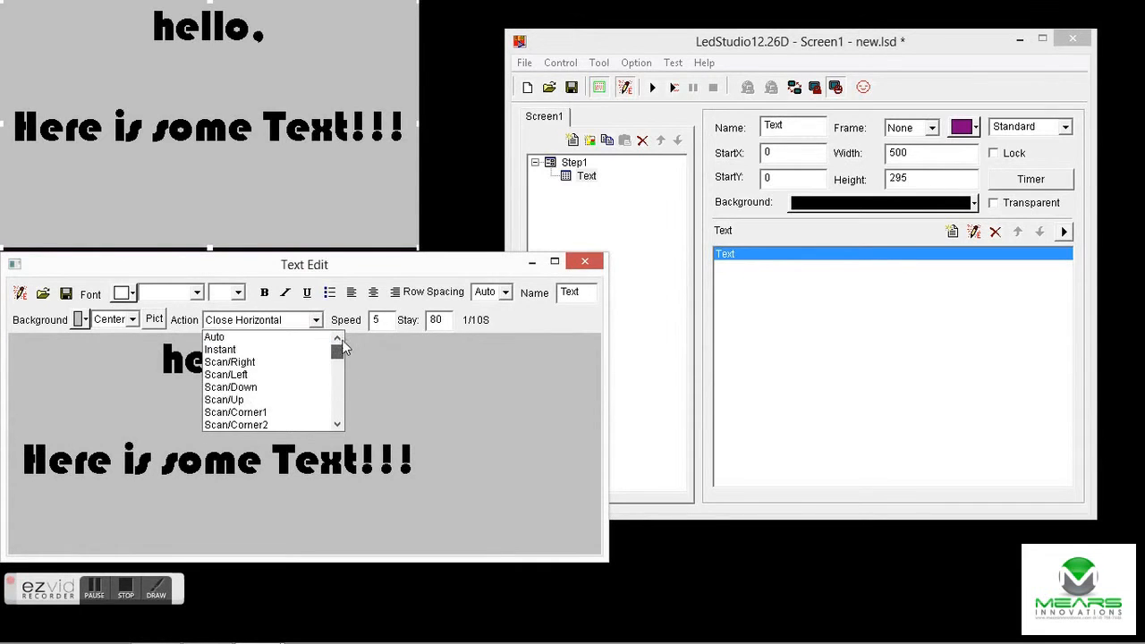
click(215, 337)
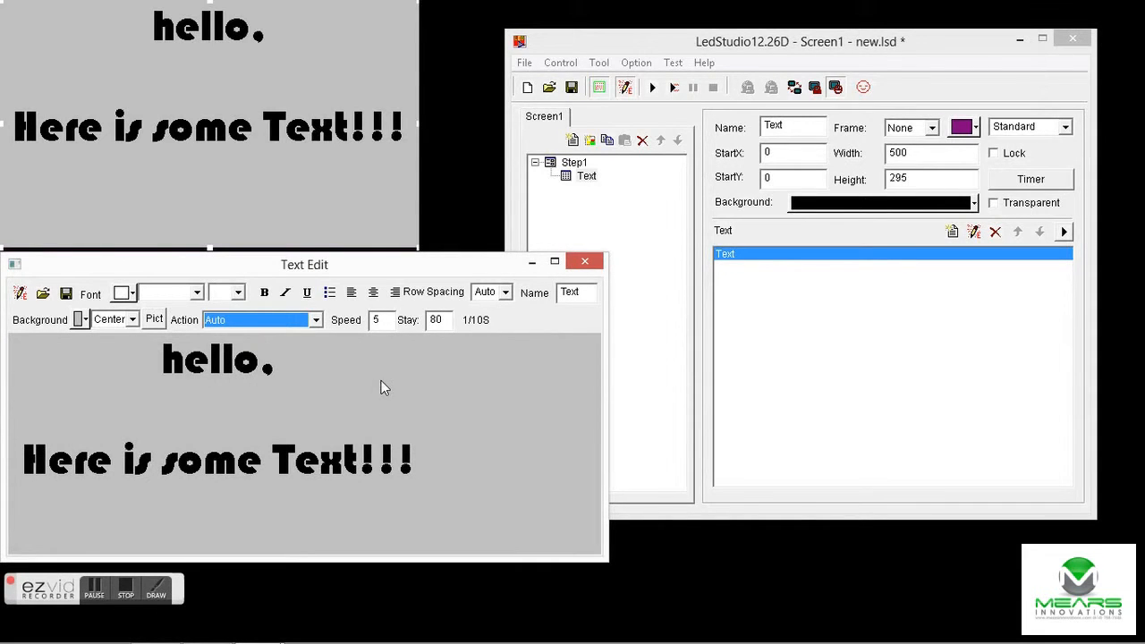
click(585, 261)
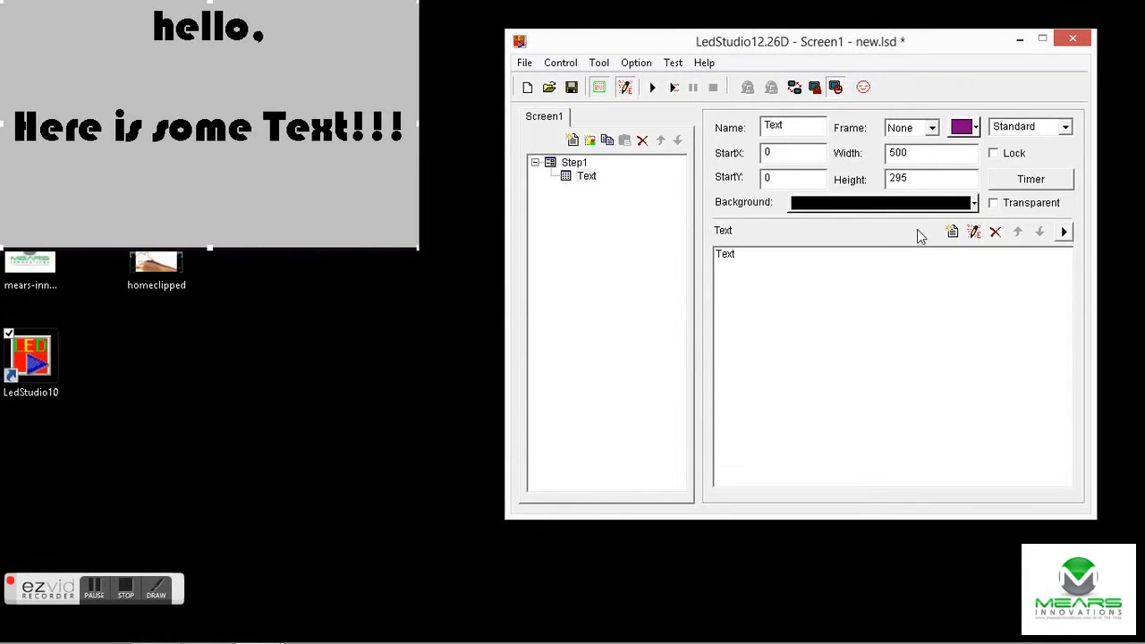
Reopen the Step1 text item for editing
click(587, 175)
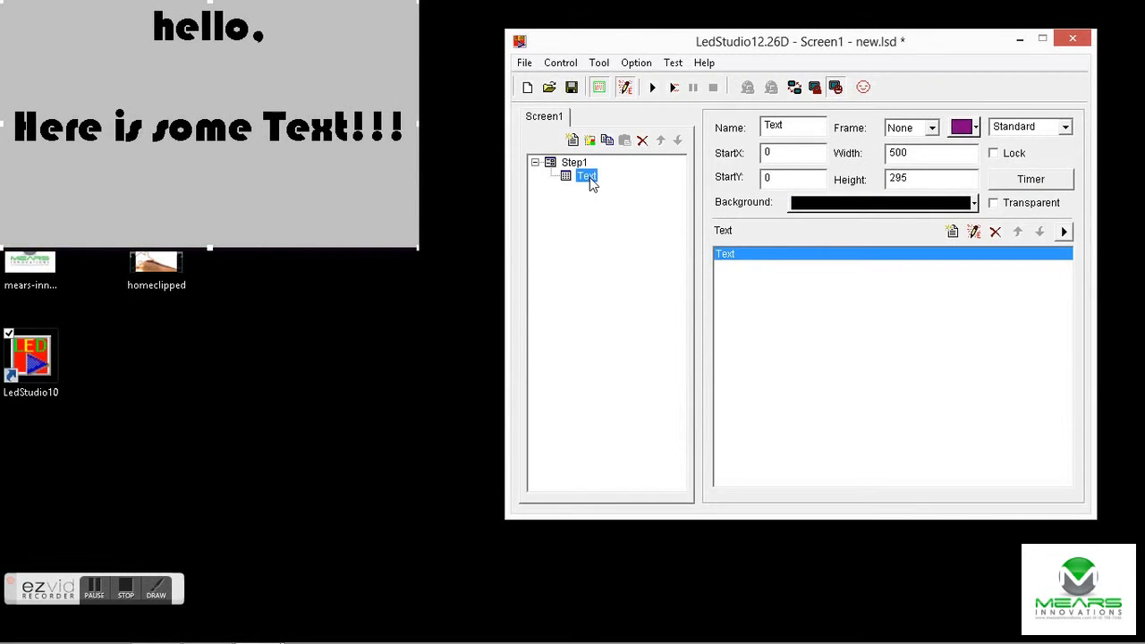
double_click(587, 175)
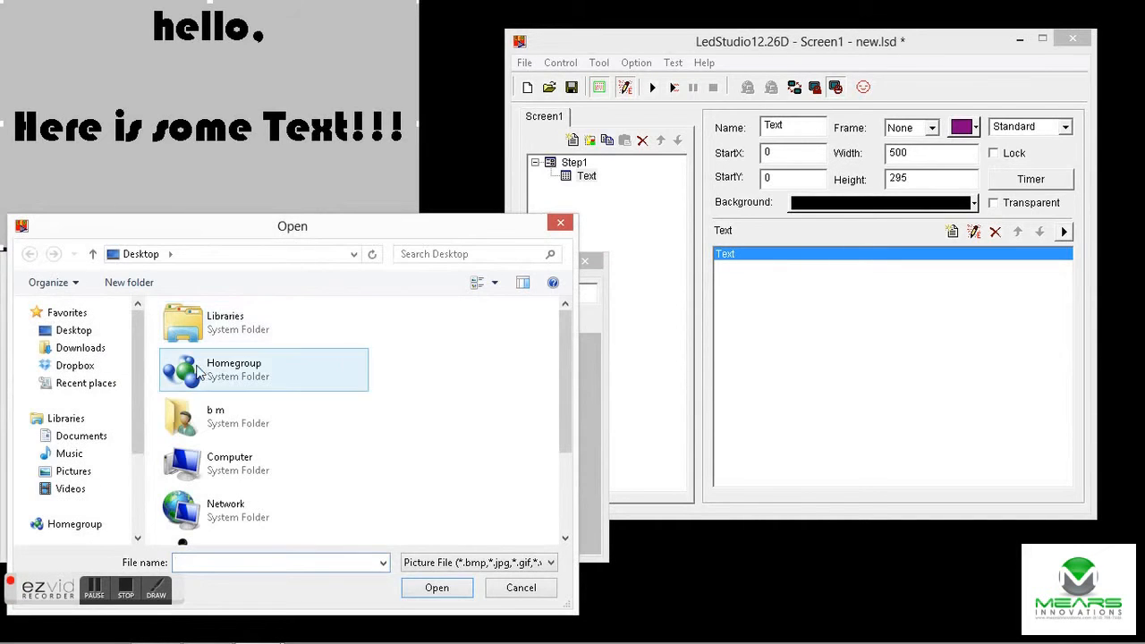
Load the mears-innovation JPG logo as the slide's background picture
scroll(down, 3)
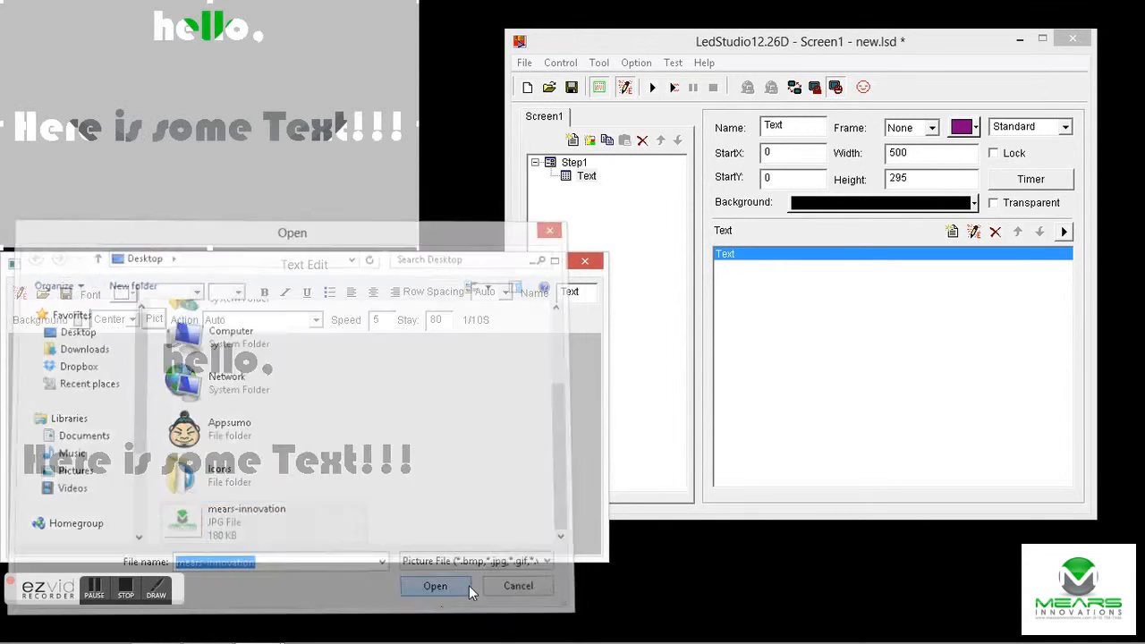
click(435, 585)
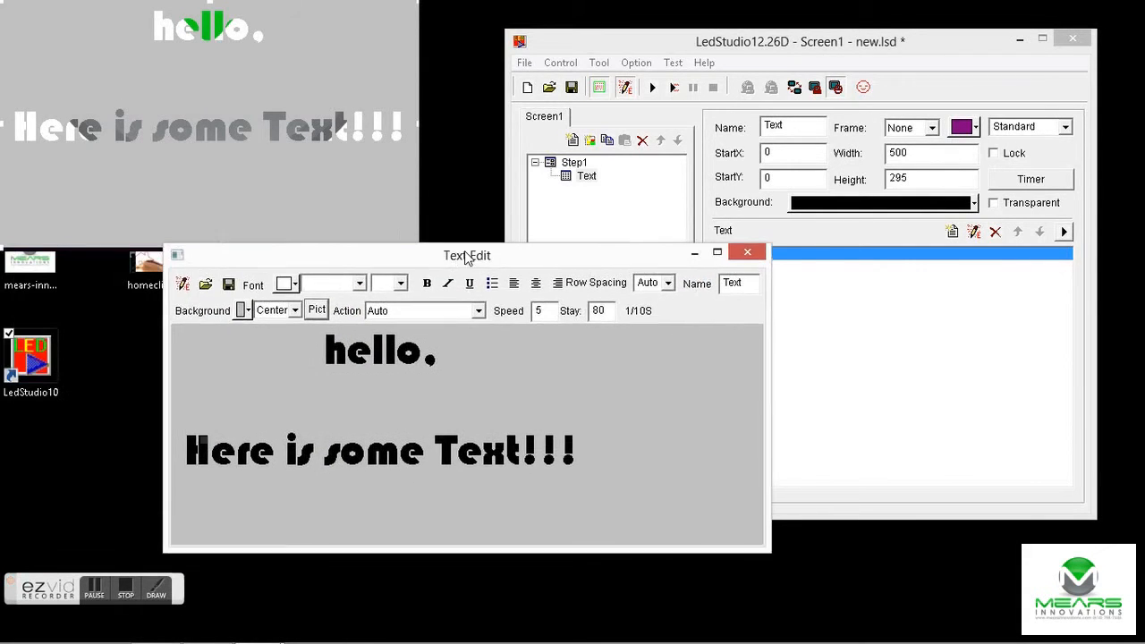
drag(466, 254, 514, 269)
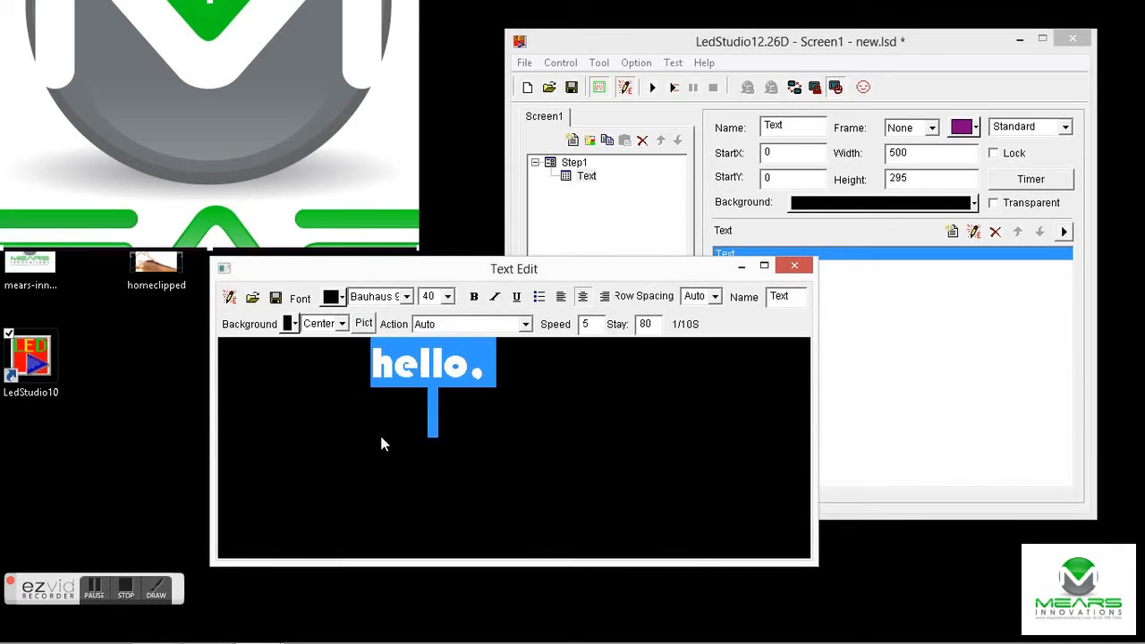
Pick a near-black shade (RGB about 11), save it as a custom colour and apply it to the text
click(340, 297)
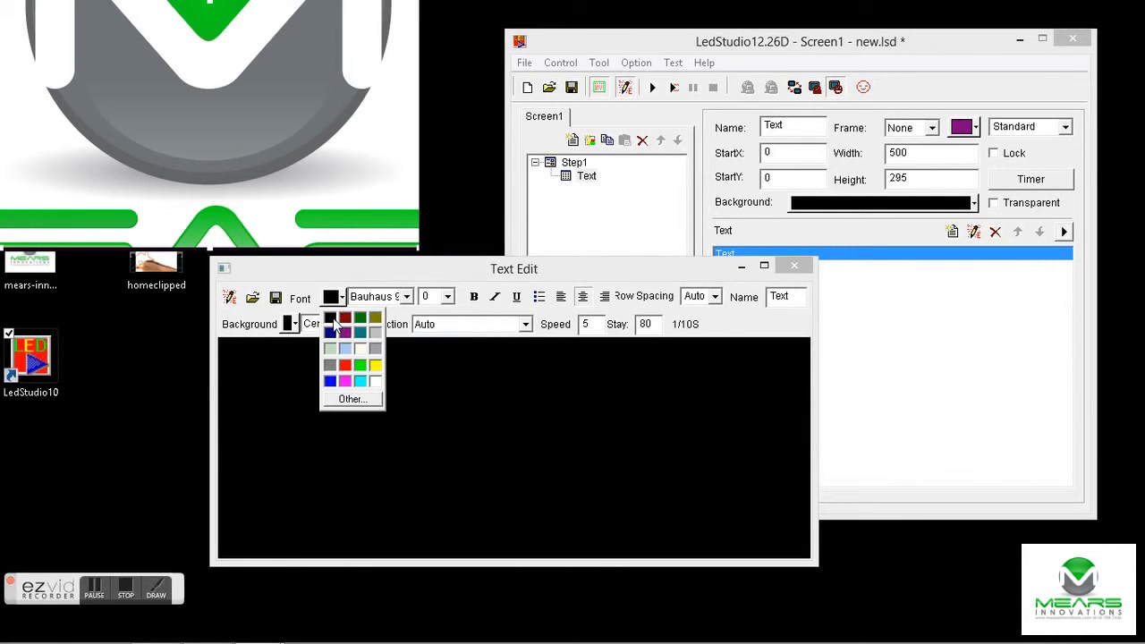
click(350, 397)
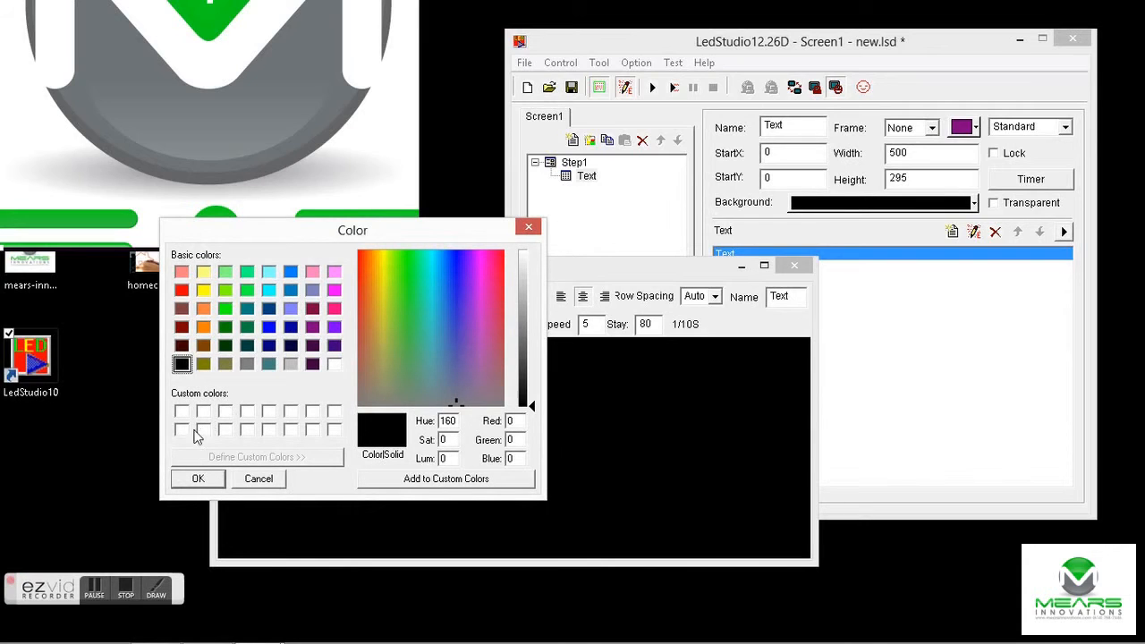
mouse_move(537, 405)
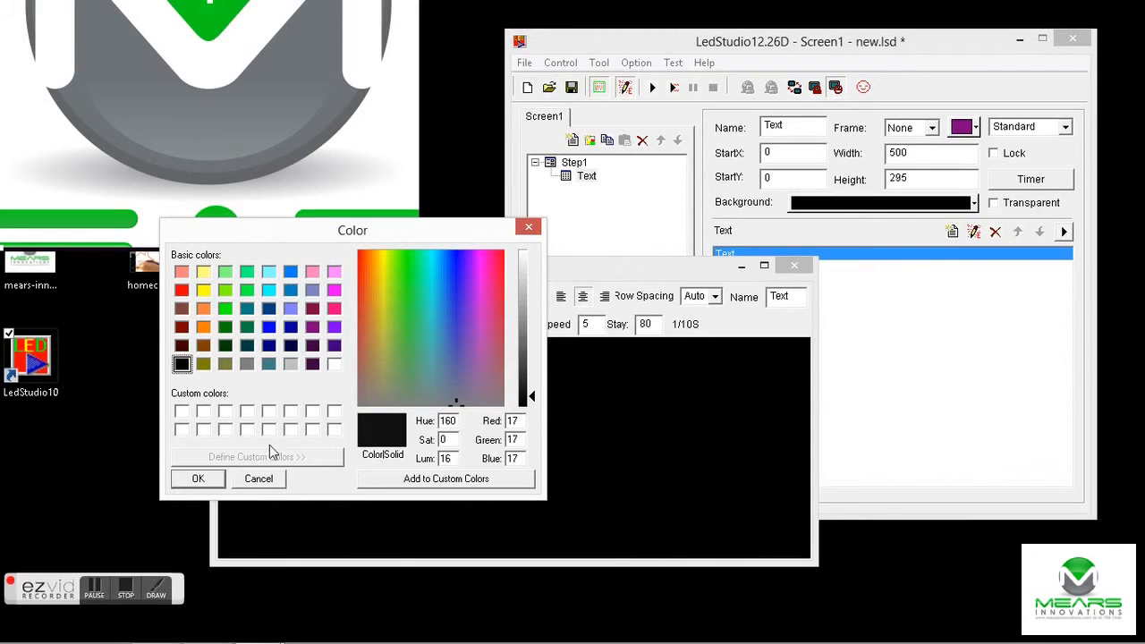
mouse_move(379, 437)
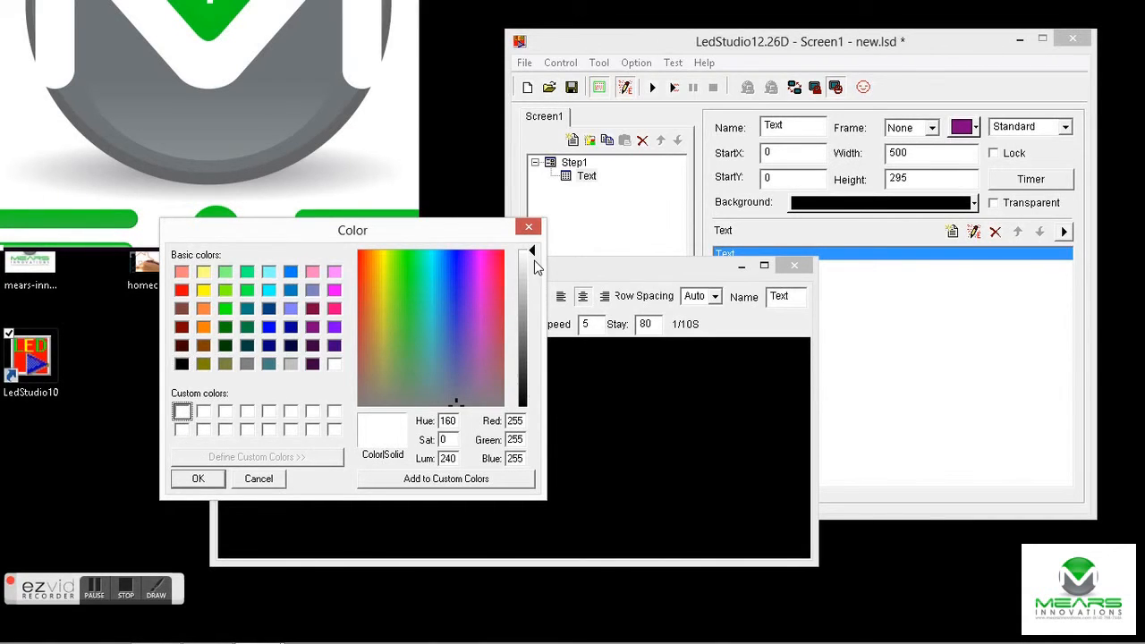
drag(523, 260, 522, 403)
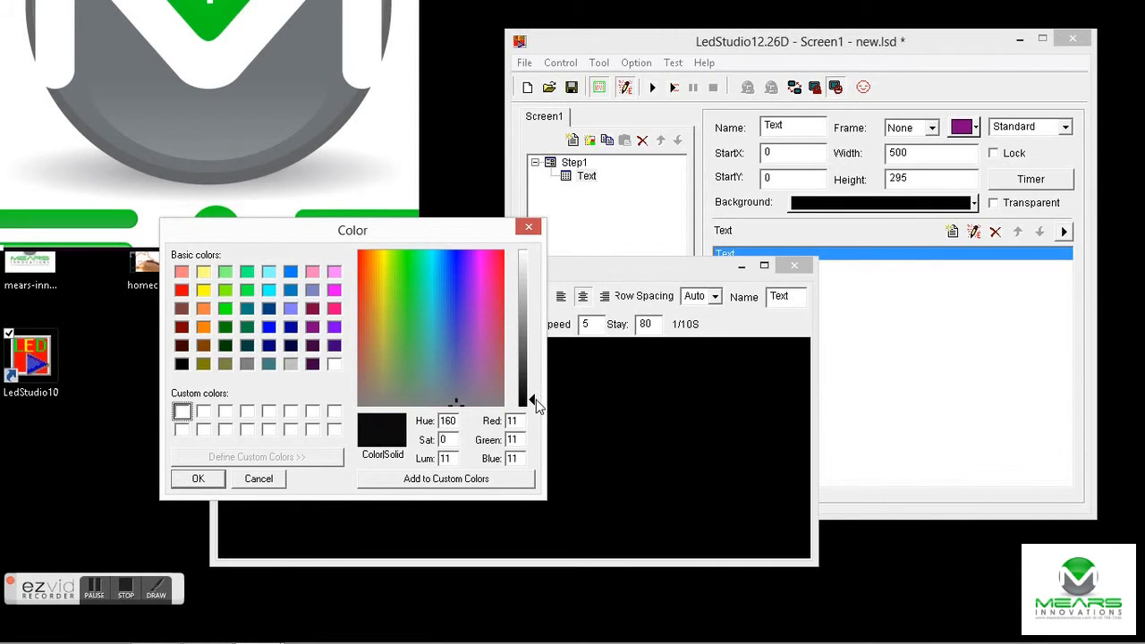
mouse_move(411, 484)
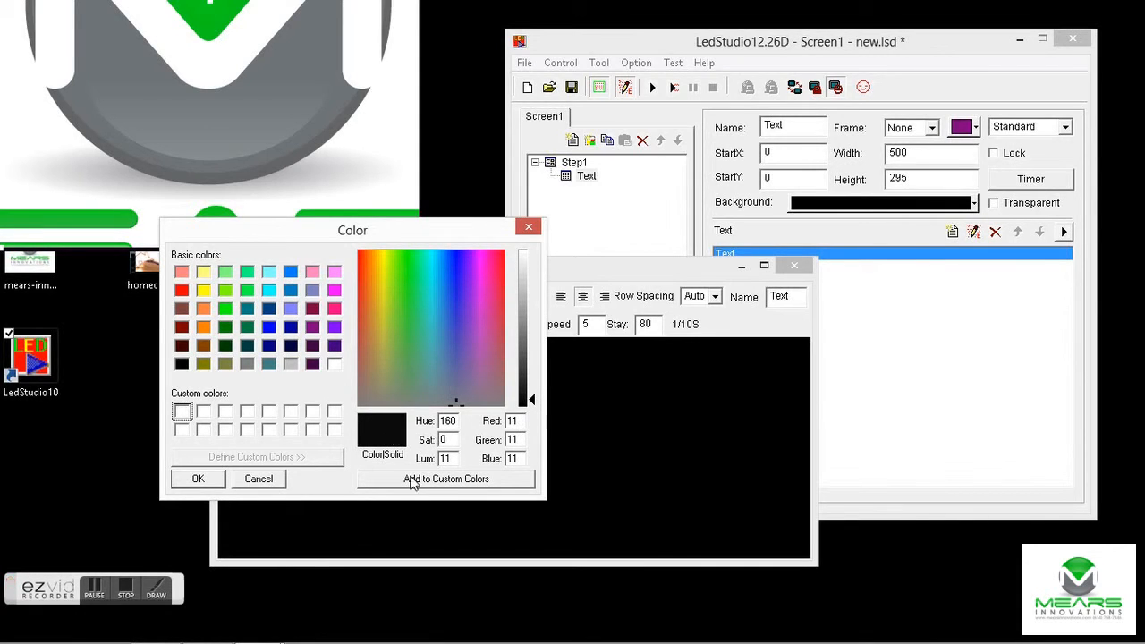
click(445, 480)
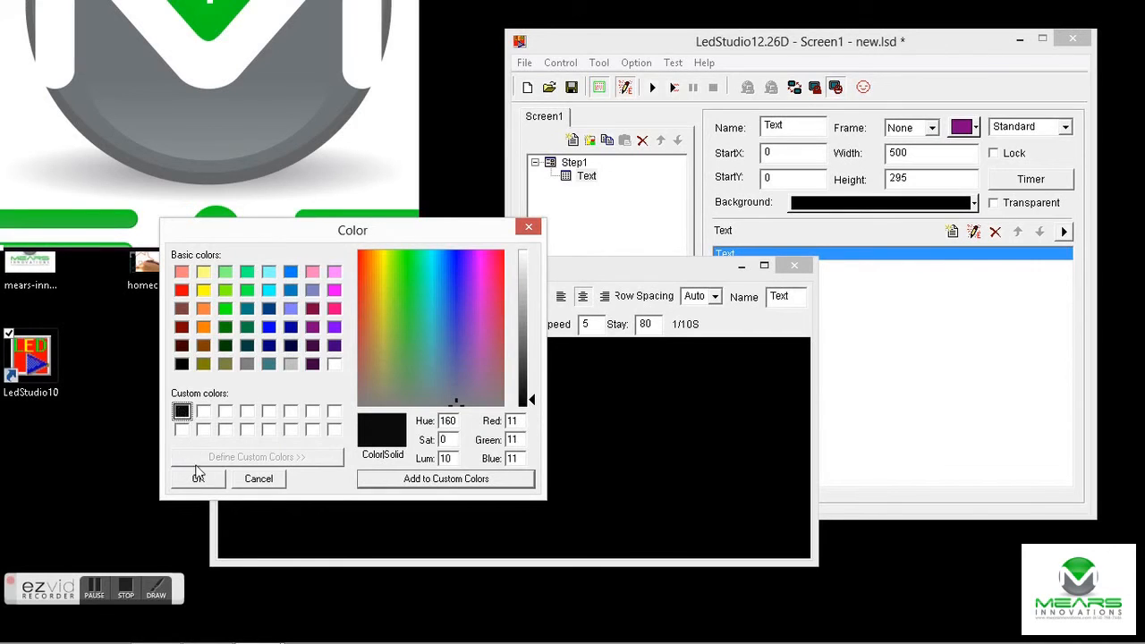
click(197, 480)
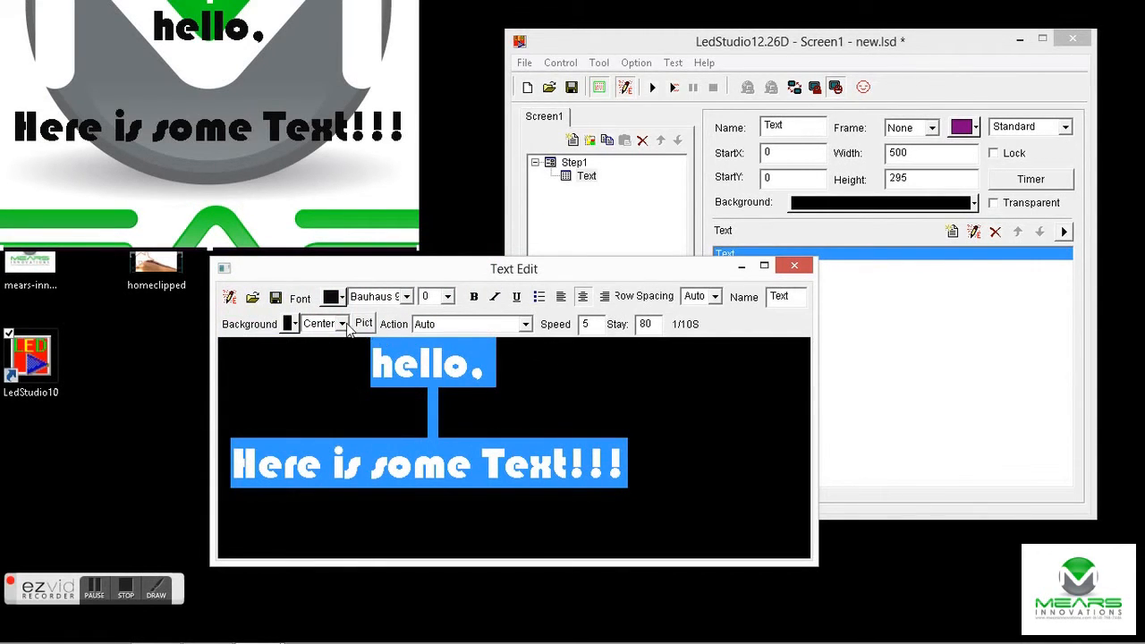
Try Zoom and Tile for the background picture mode, then settle on Stretch
click(344, 322)
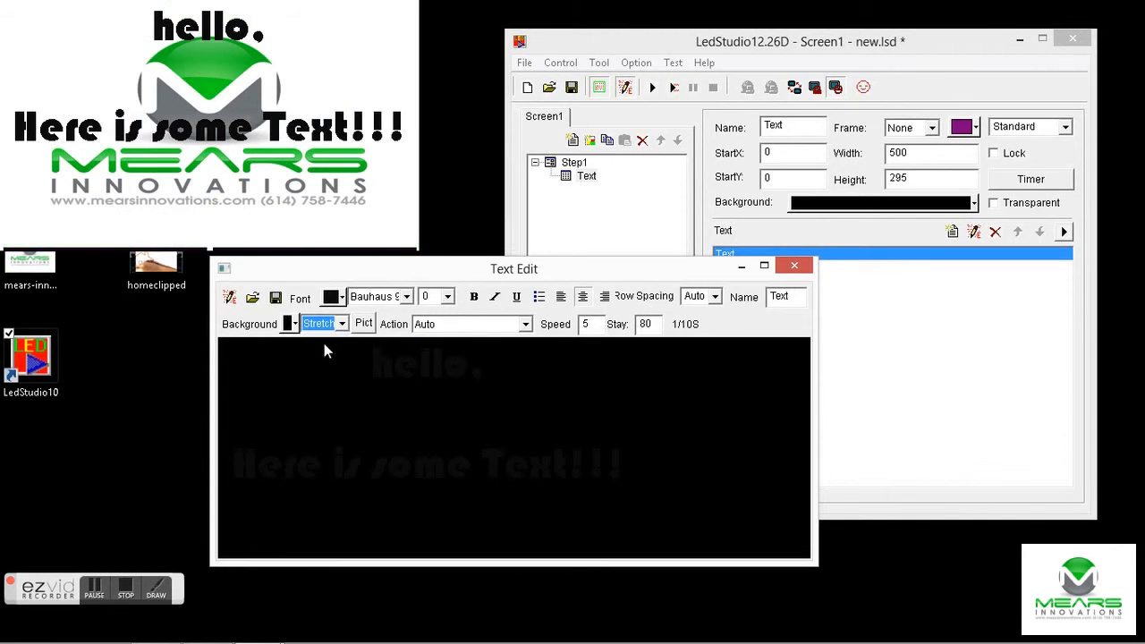
click(343, 322)
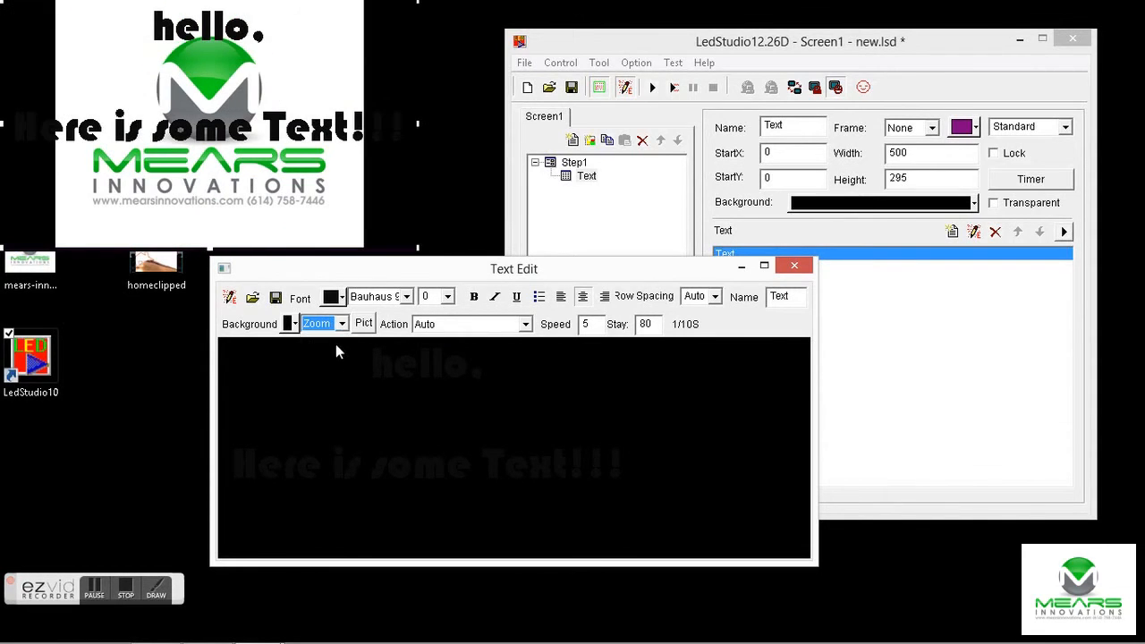
click(342, 324)
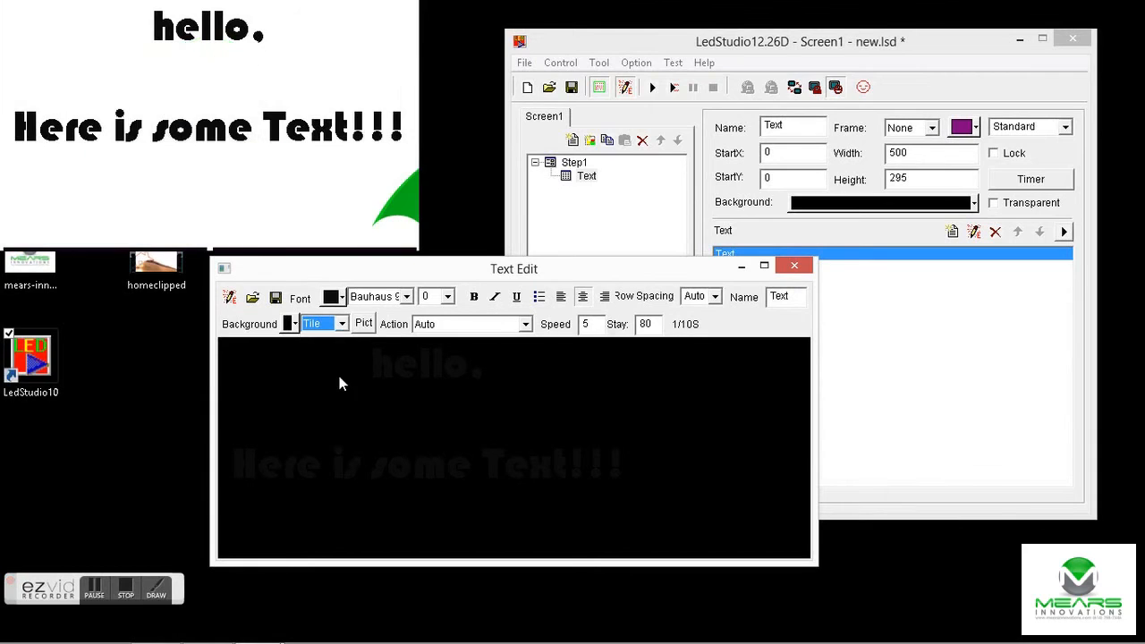
click(342, 324)
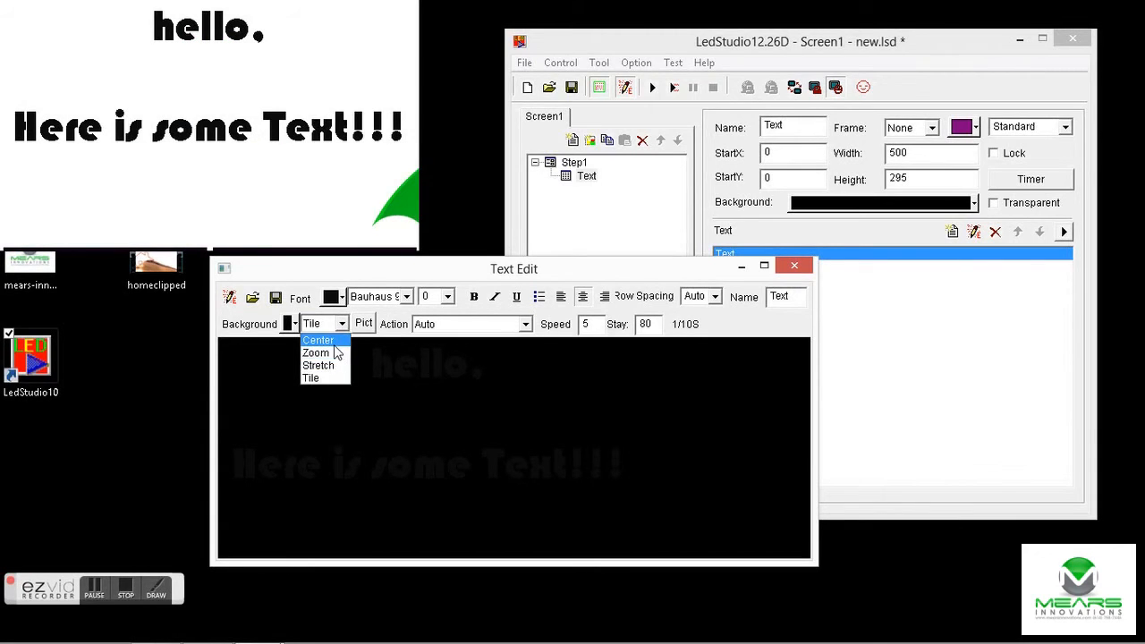
click(318, 365)
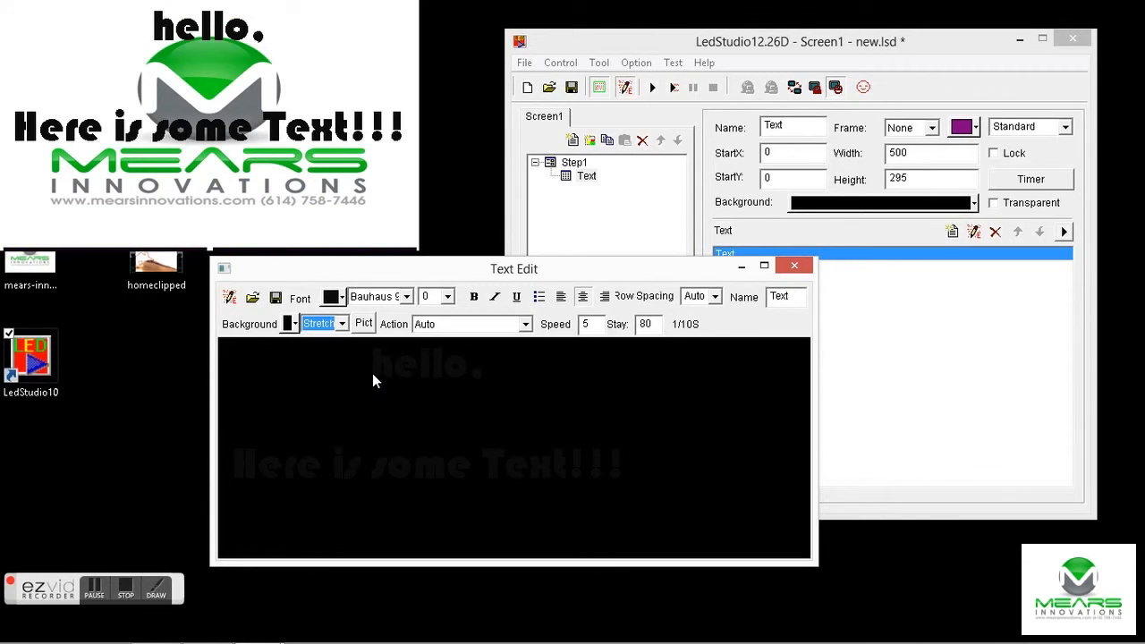
mouse_move(795, 265)
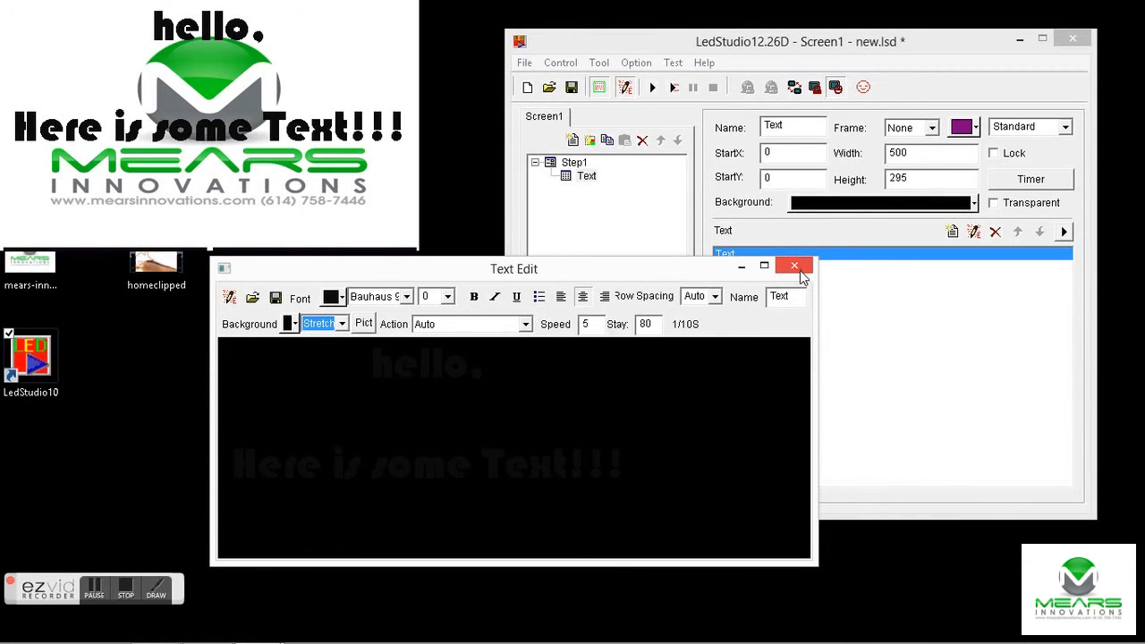
mouse_move(795, 265)
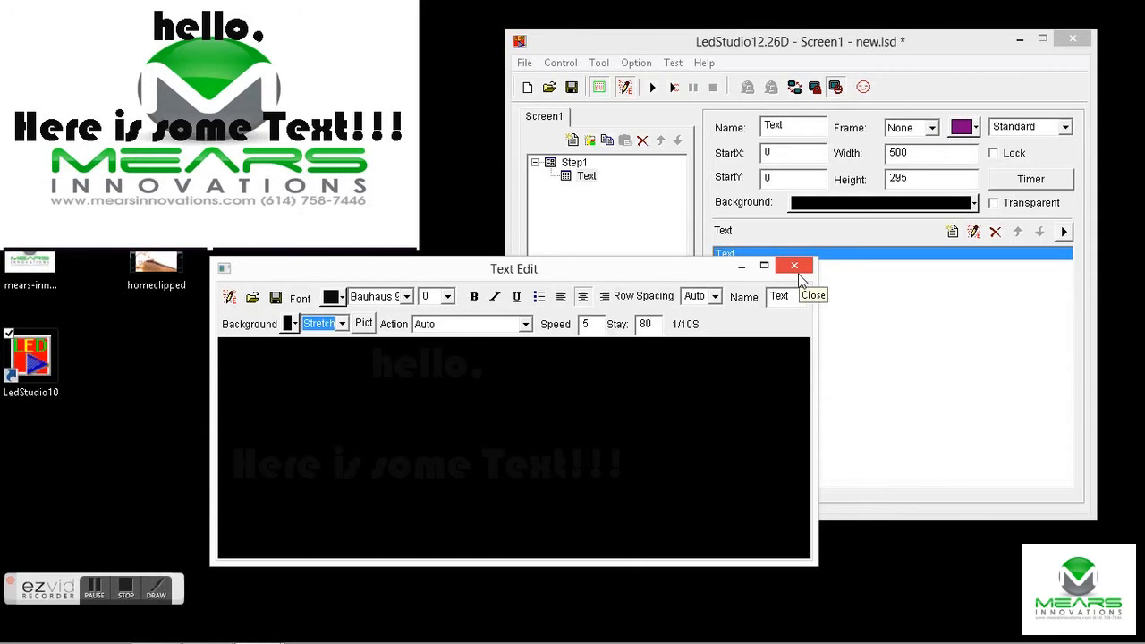